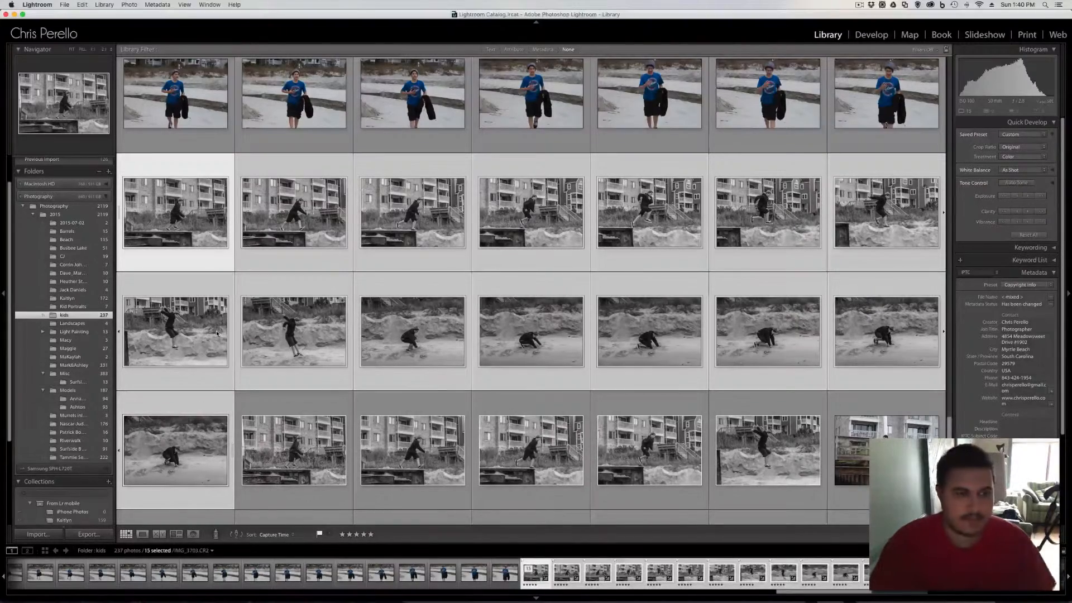
mouse_move(431, 232)
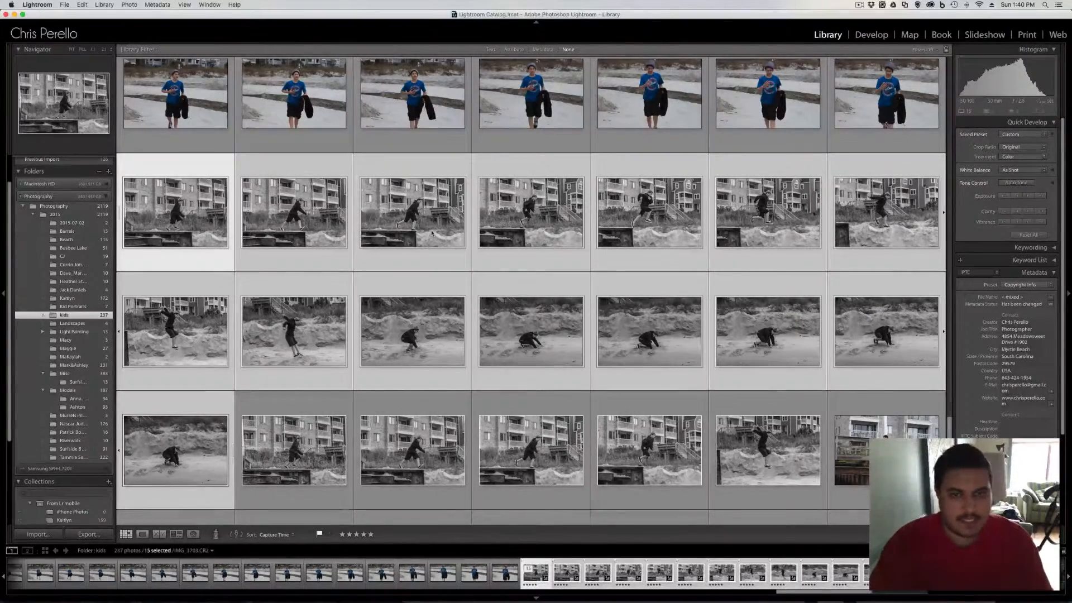
mouse_move(837, 227)
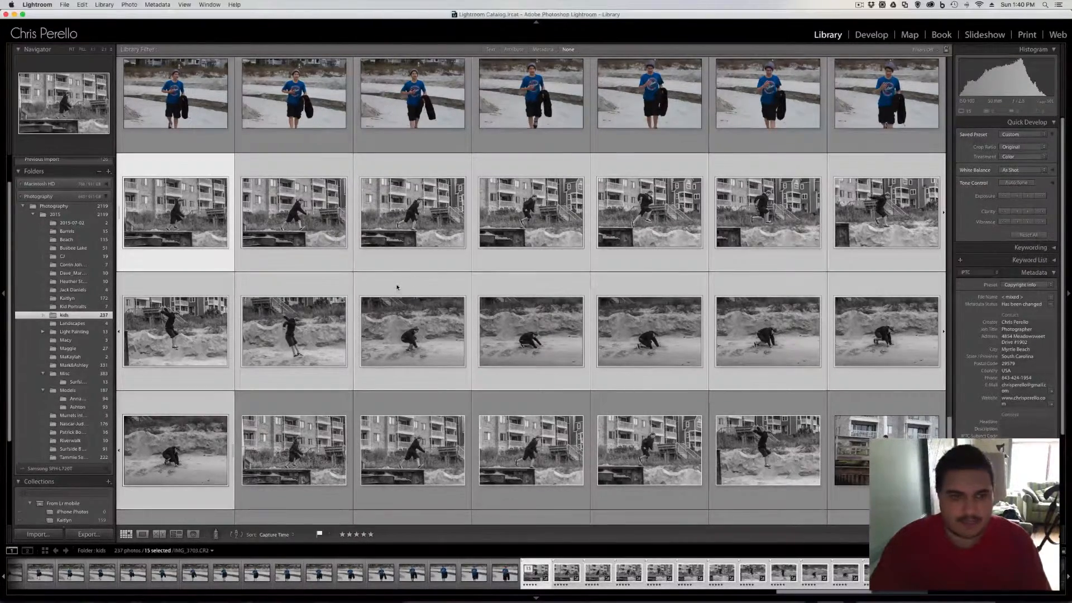
mouse_move(177, 266)
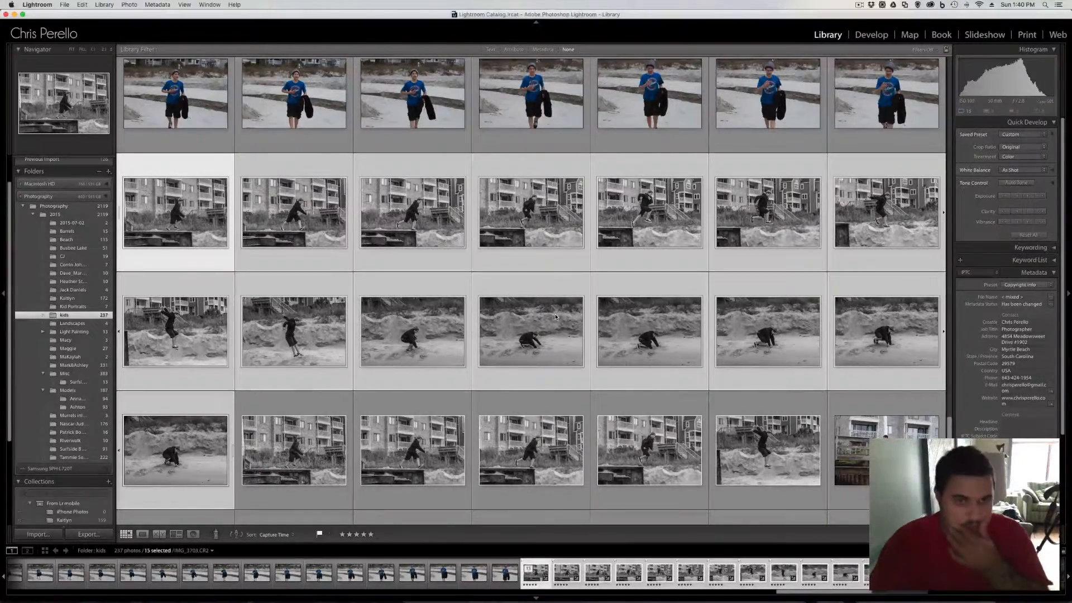
mouse_move(534, 332)
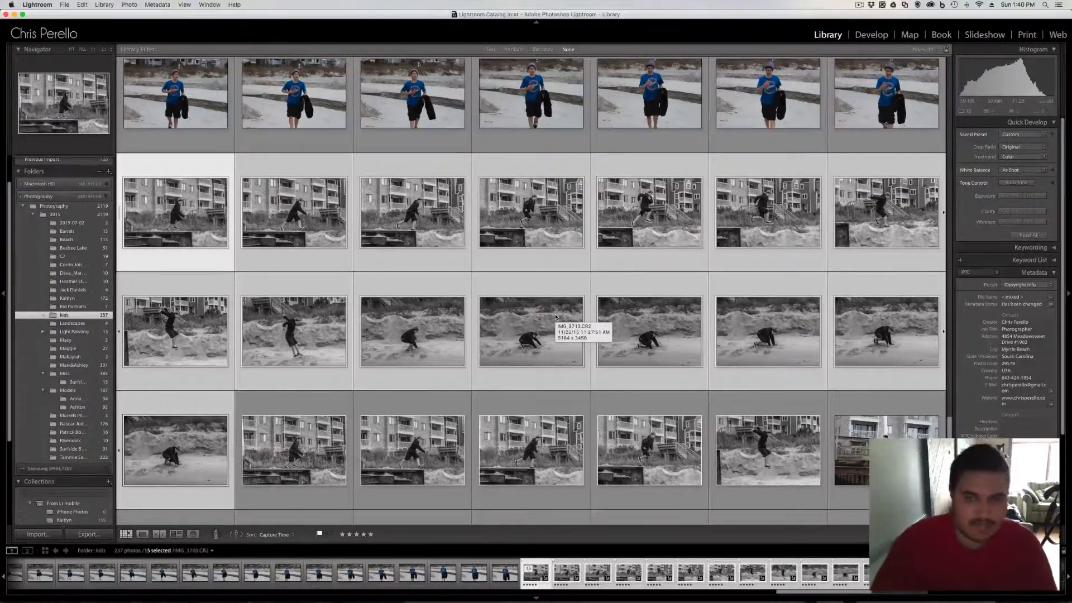
mouse_move(374, 270)
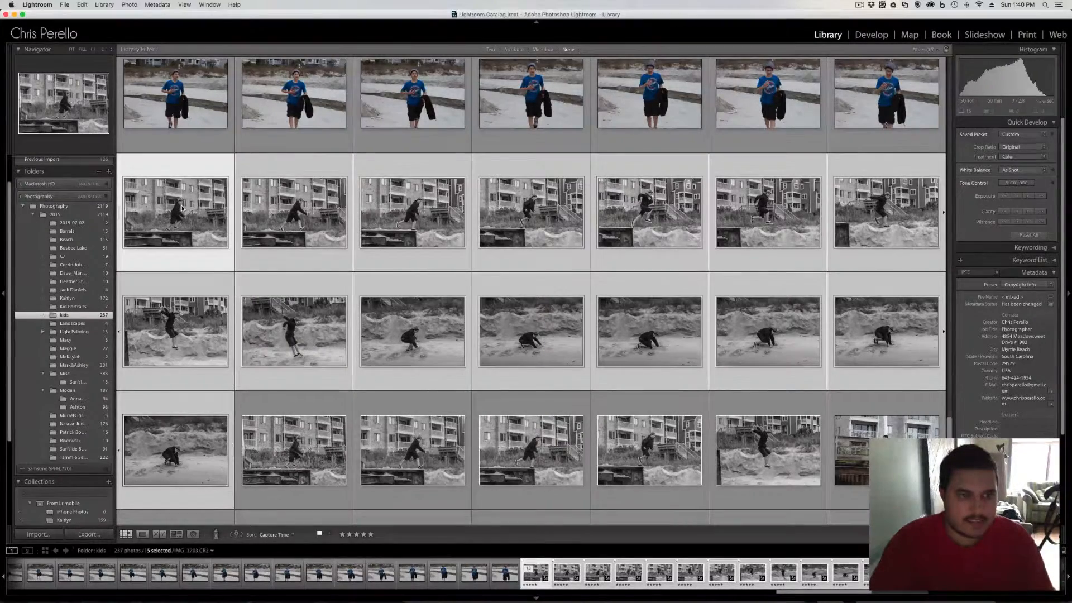
mouse_move(249, 265)
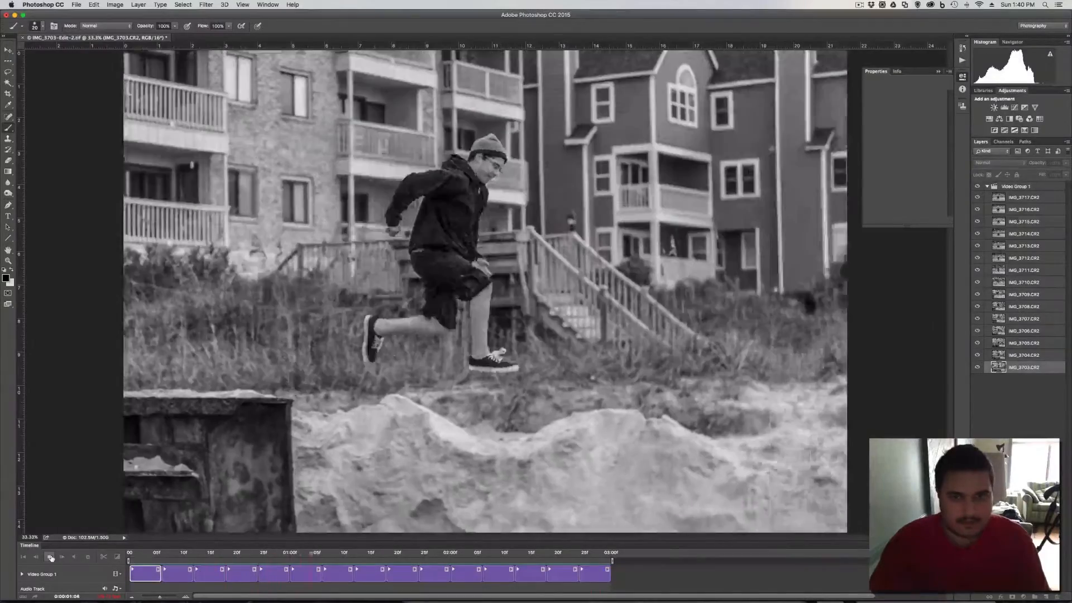
- Play the jump animation and pause on the crouching and wall-leap frames
left_click(50, 556)
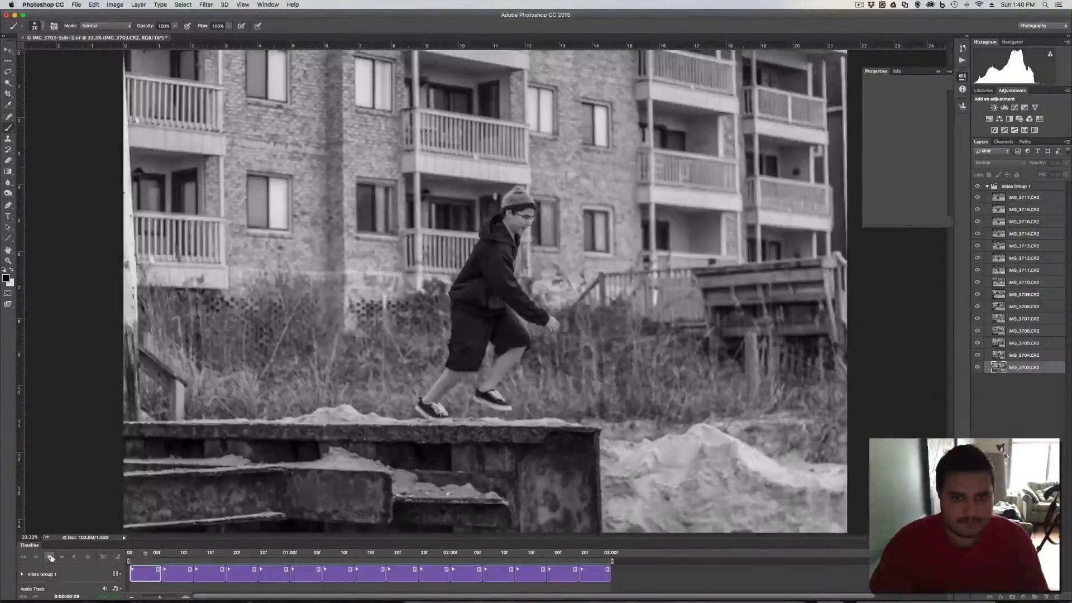
left_click(49, 556)
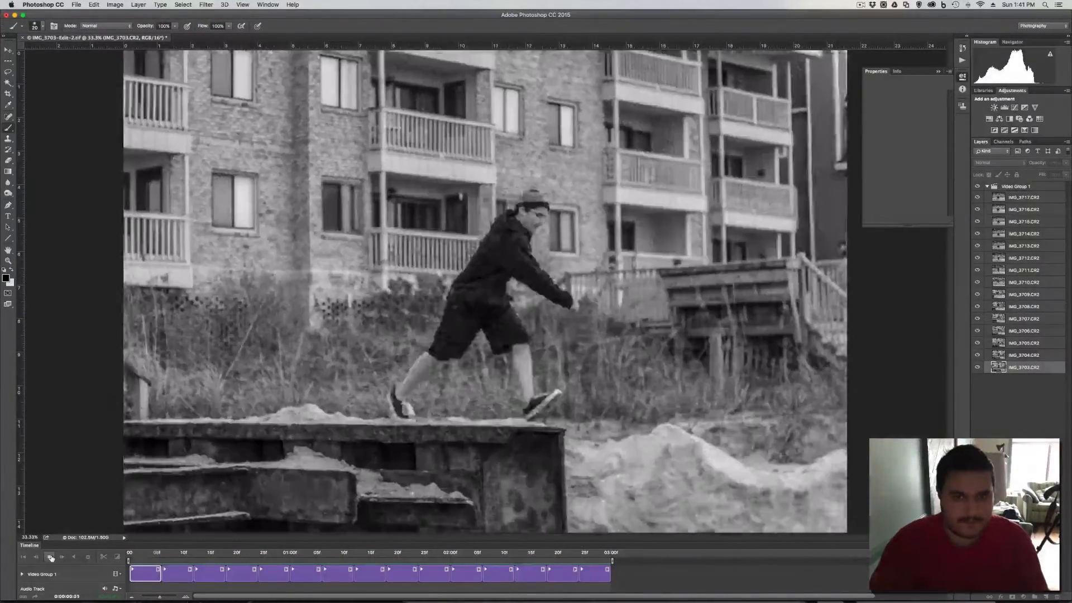
left_click(60, 556)
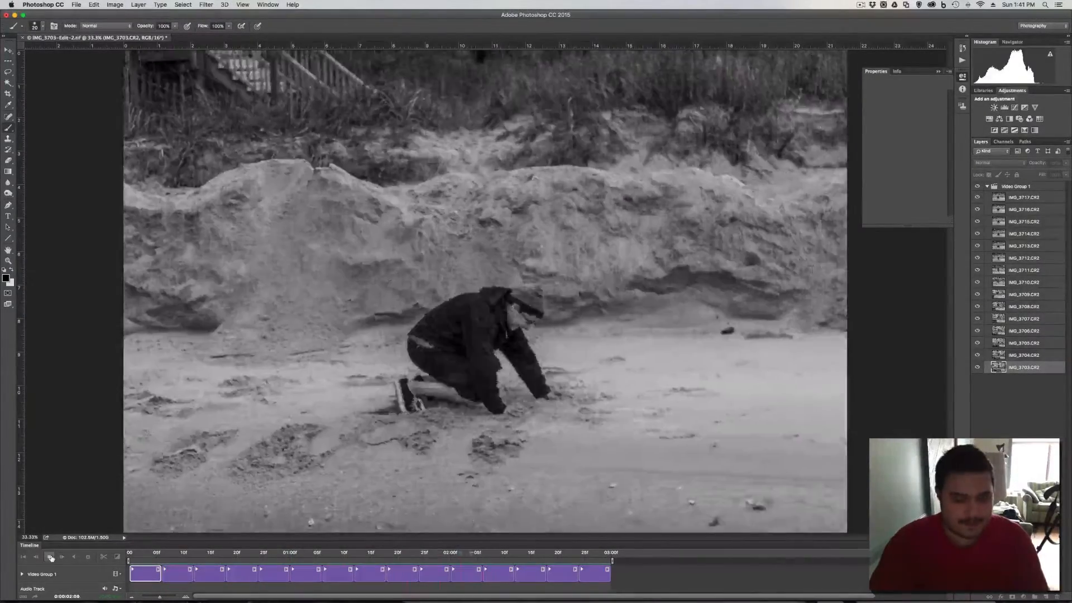
left_click(50, 556)
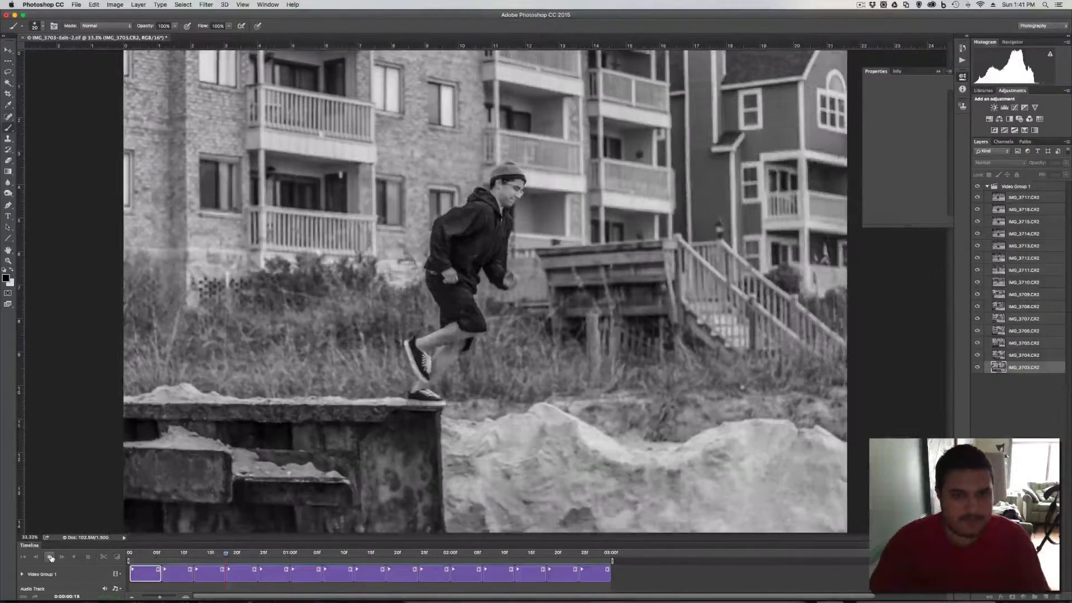
left_click(49, 556)
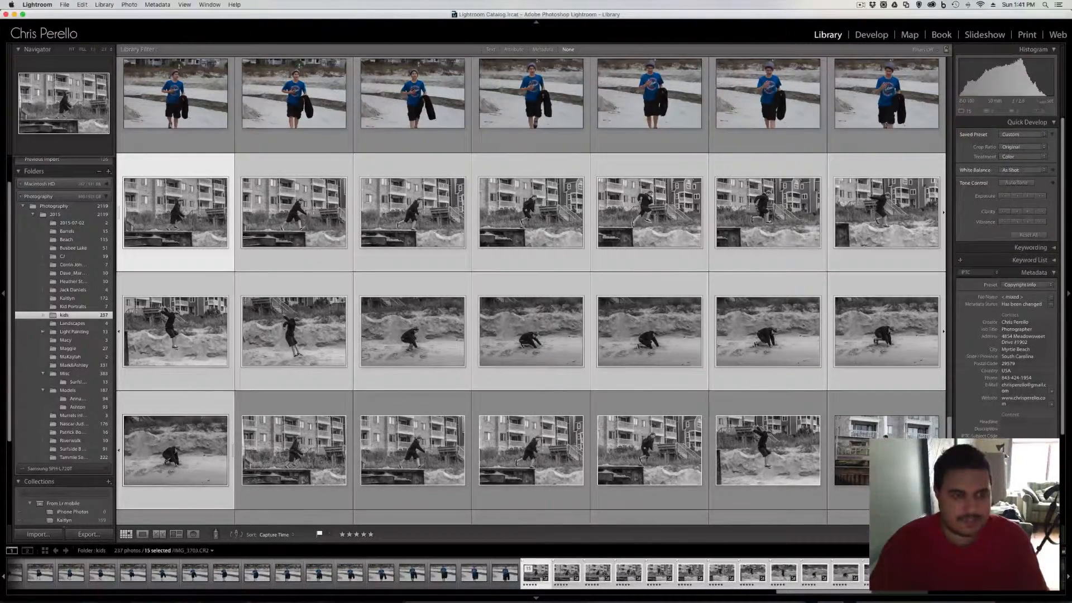
- Bring up the context actions for the fifteen selected jump photos
right_click(175, 212)
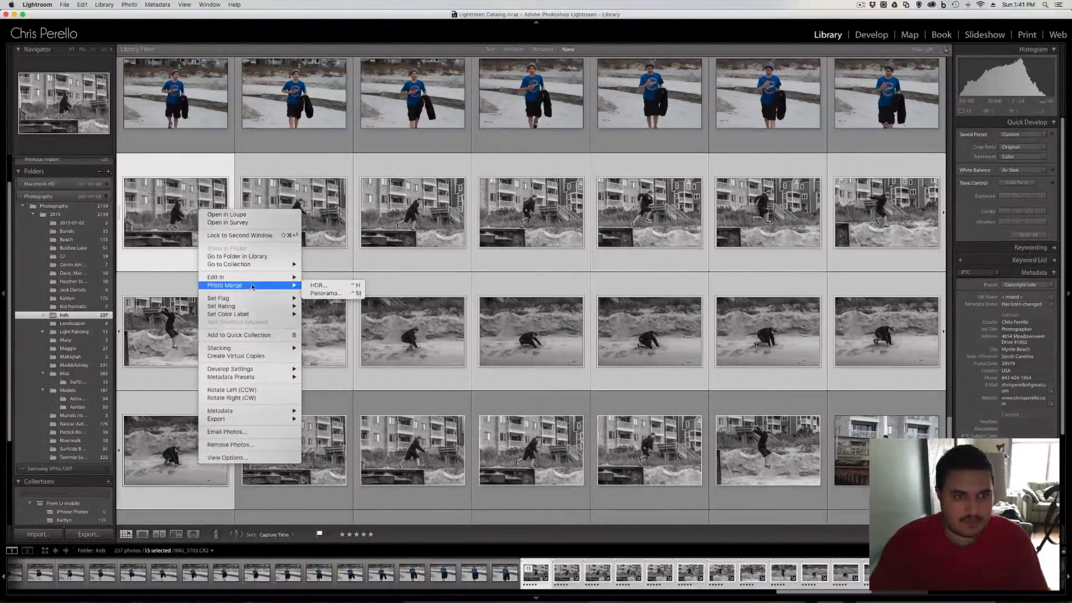
mouse_move(216, 276)
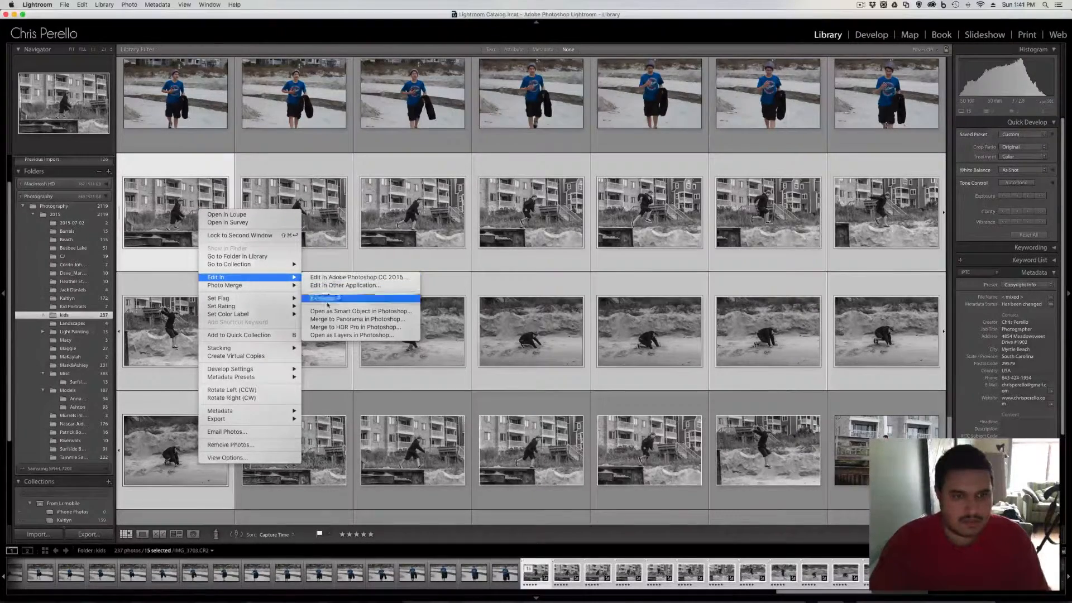
mouse_move(352, 335)
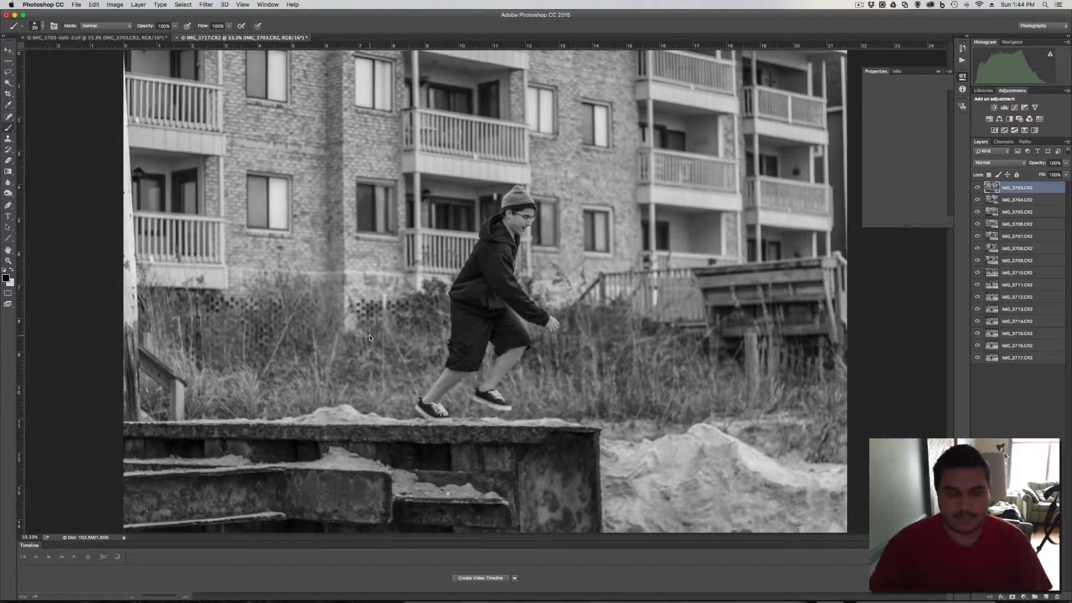
mouse_move(454, 293)
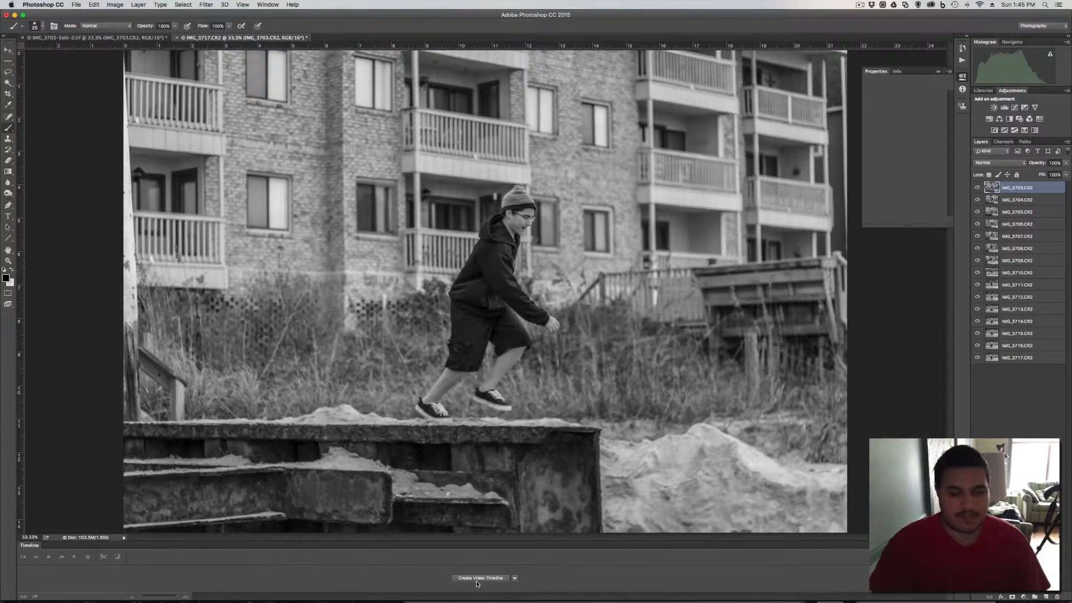
mouse_move(511, 563)
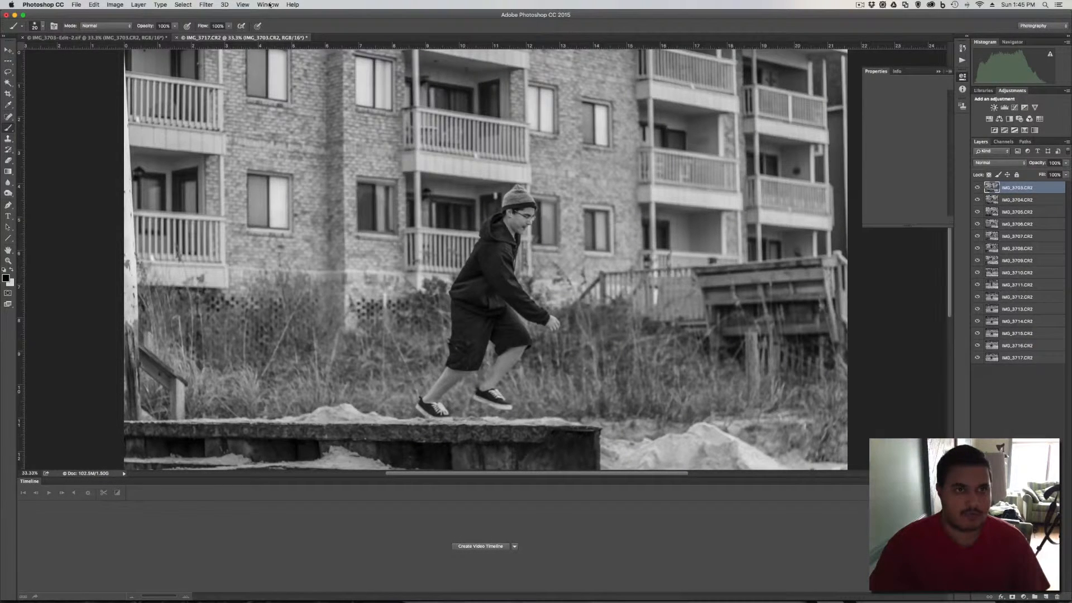
- Hide and re-show the Timeline panel from the Window menu so it opens larger
left_click(268, 4)
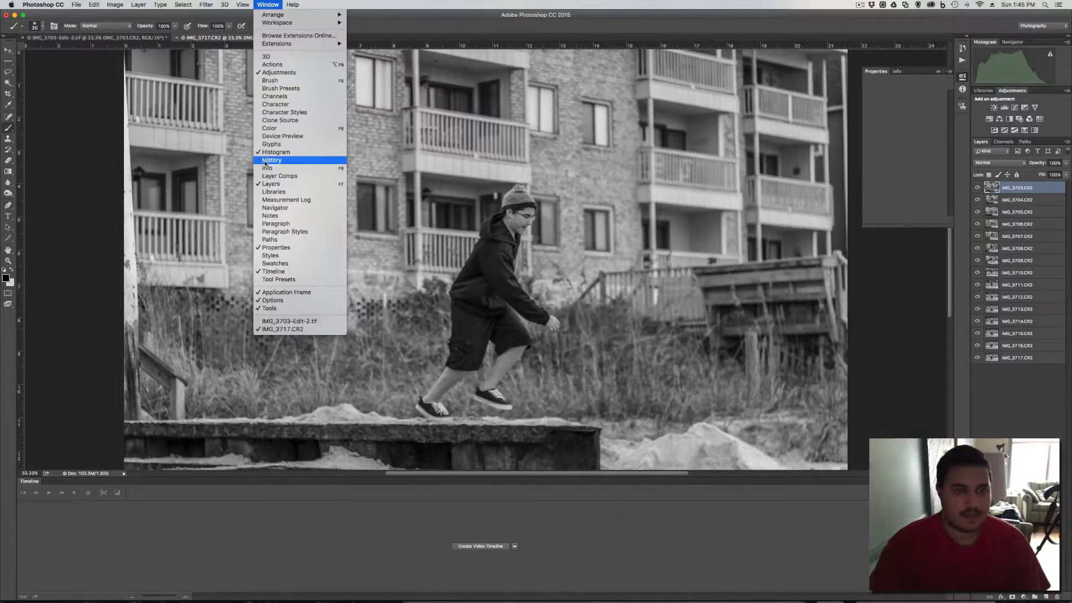
mouse_move(272, 270)
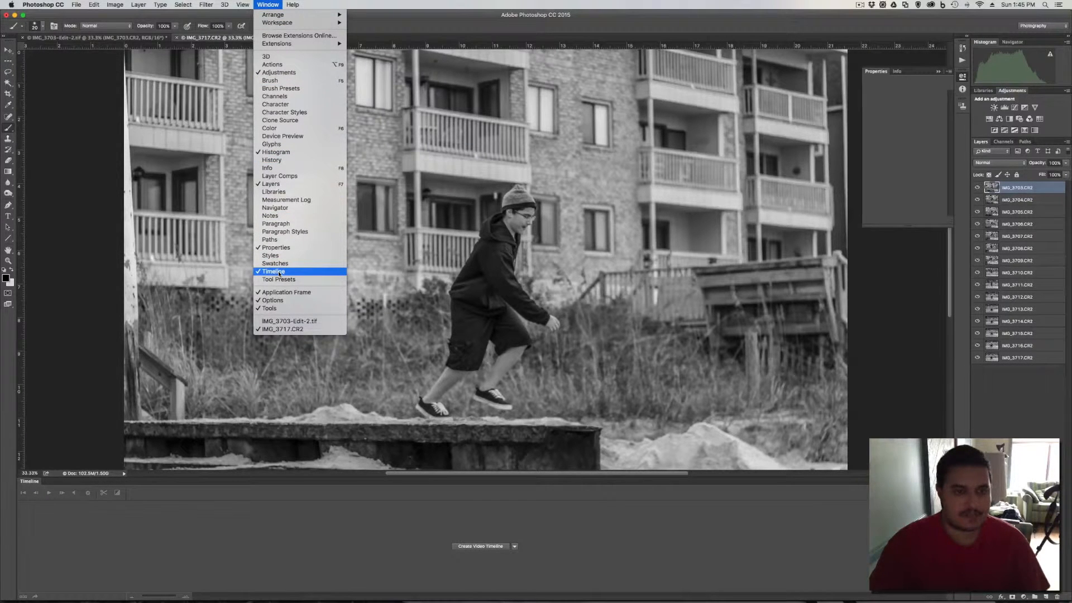
left_click(273, 270)
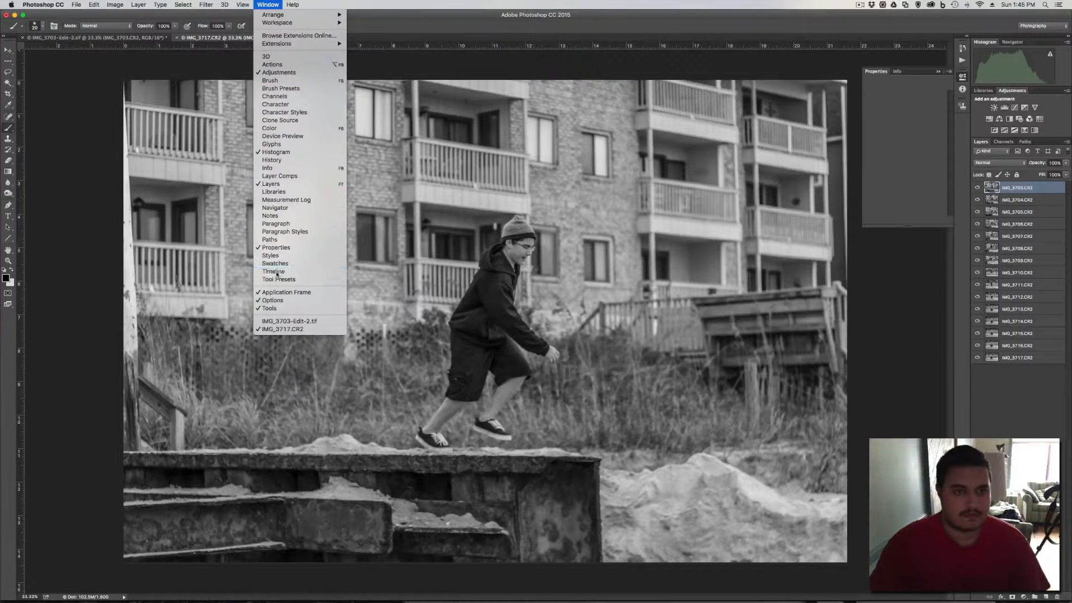
left_click(273, 270)
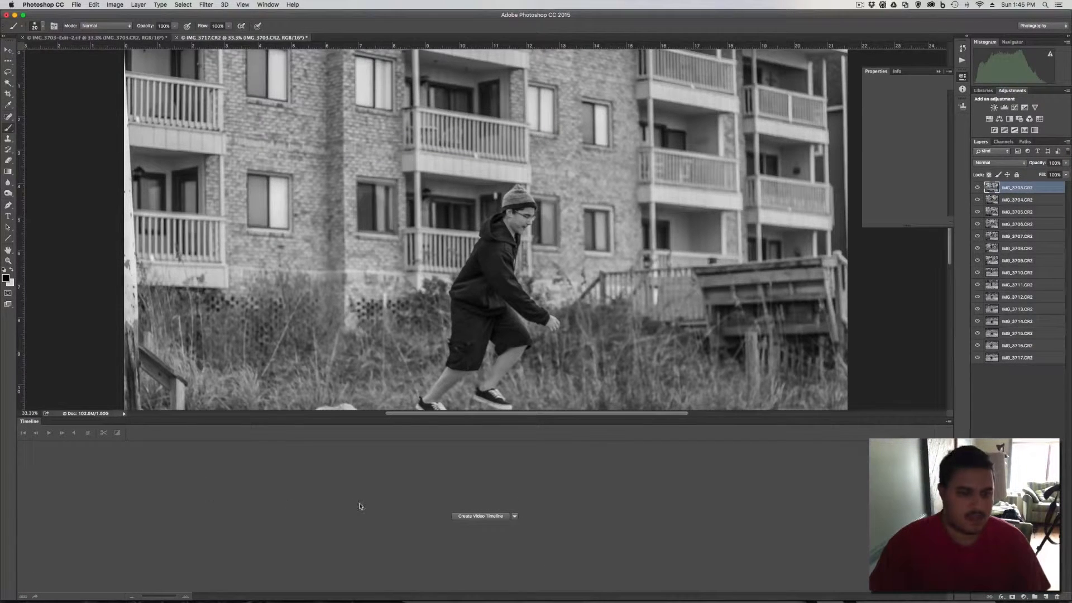
- Create the video timeline and trim the first photo clips to about 4 frames
left_click(480, 516)
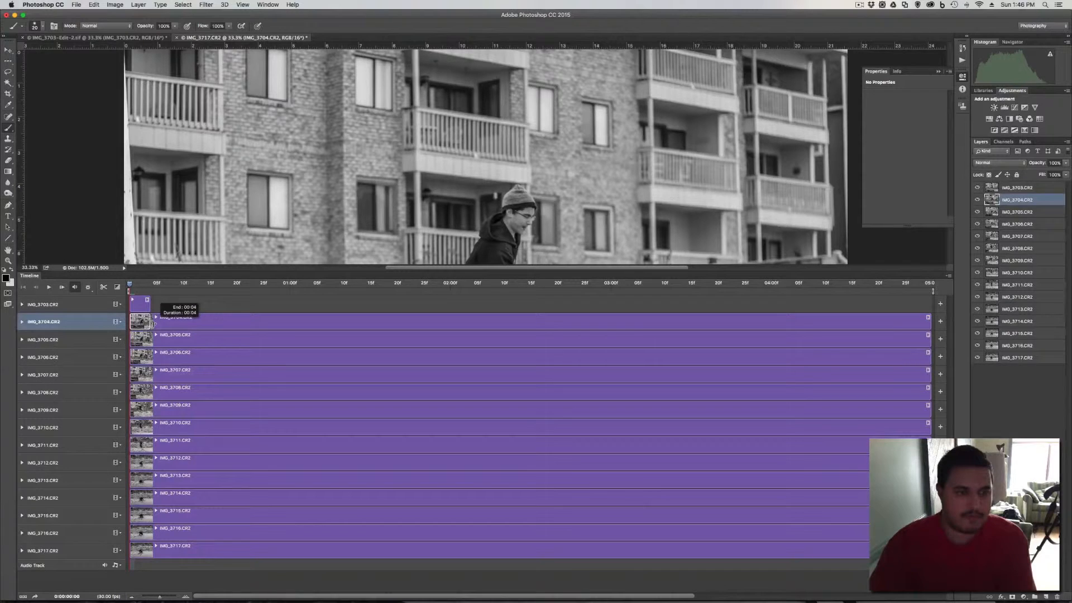
left_click(45, 338)
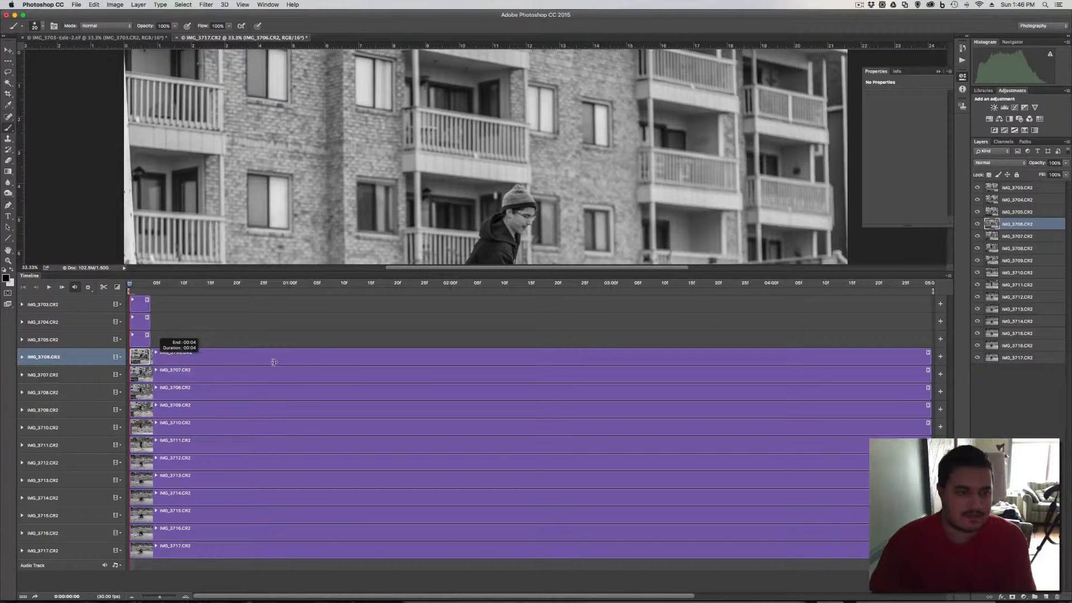
left_click(43, 374)
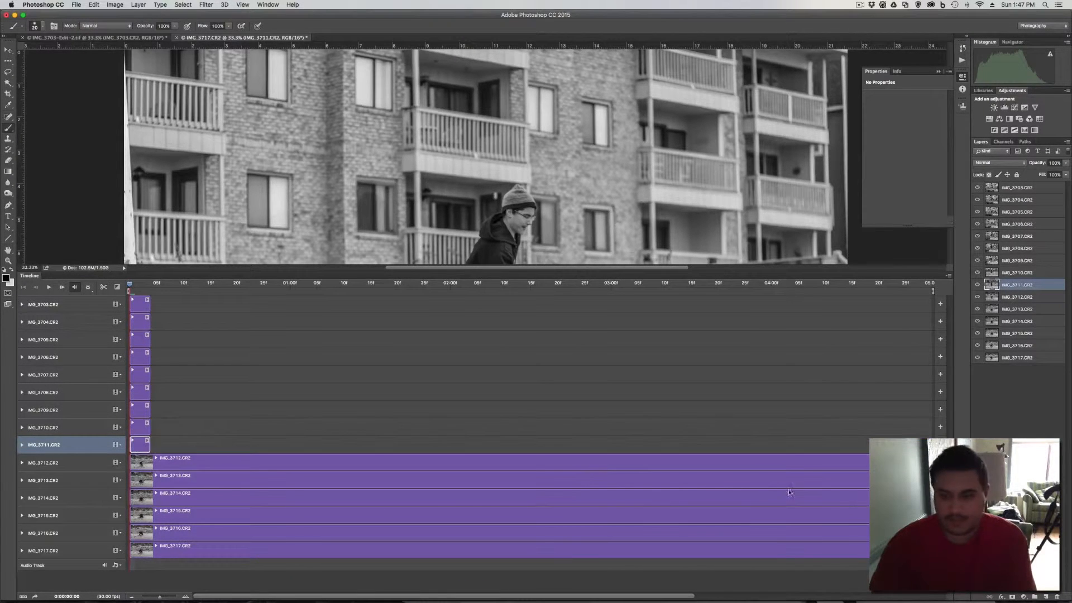
- Trim the next photo clips down to the same few-frame duration
left_click(44, 462)
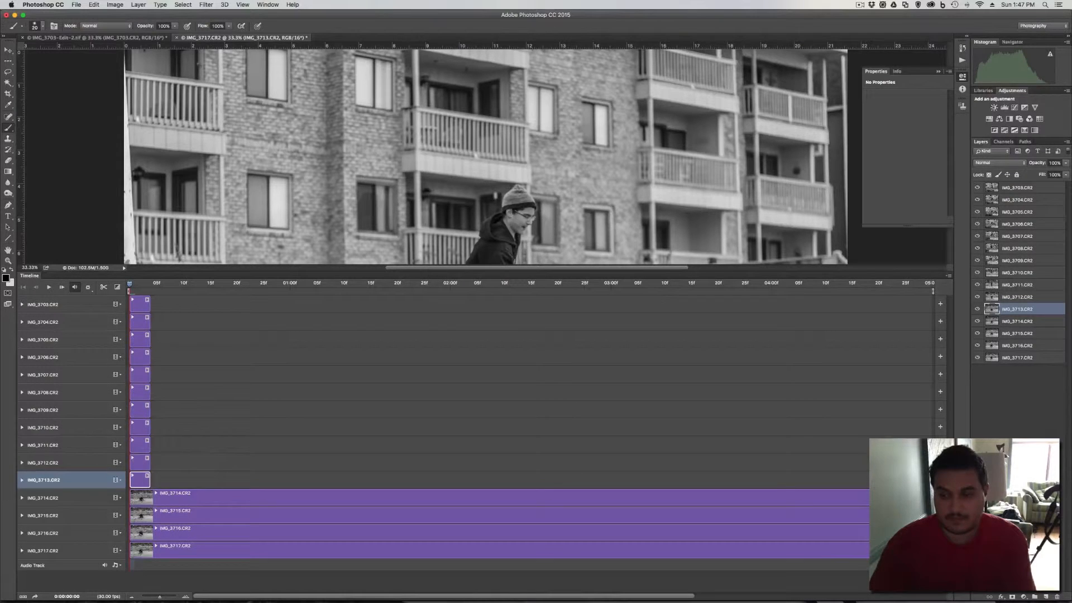
left_click(44, 497)
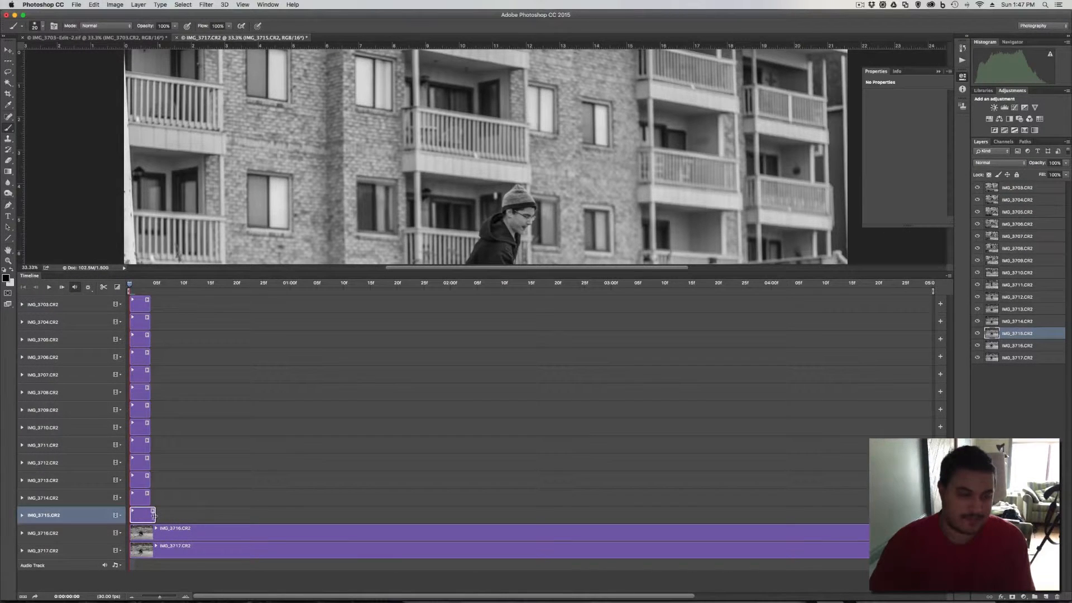
left_click(1015, 345)
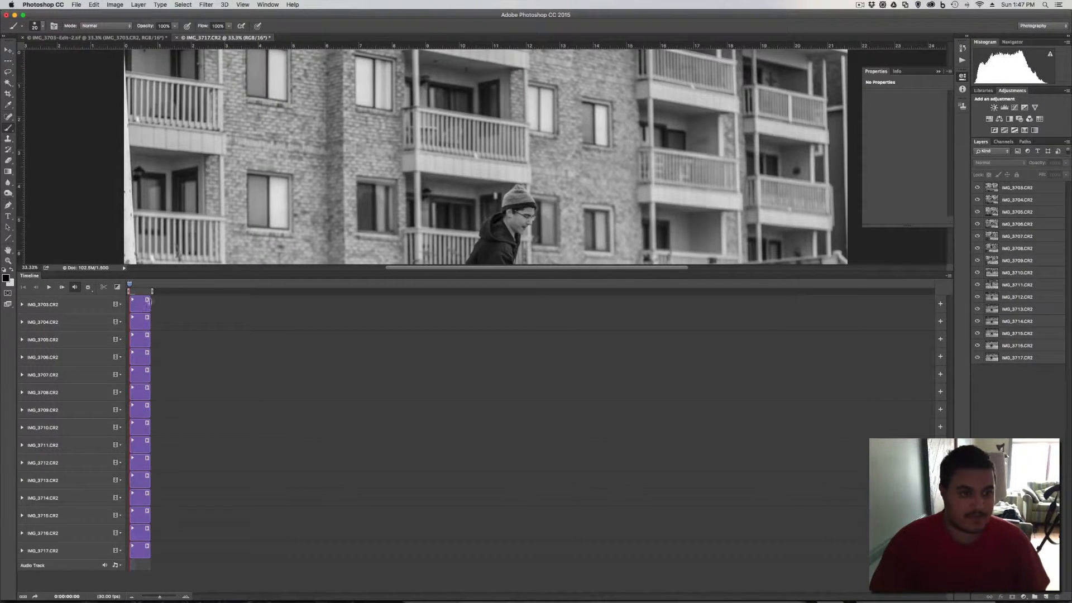
- Trim the remaining clips to match the short duration of the others
left_click(44, 321)
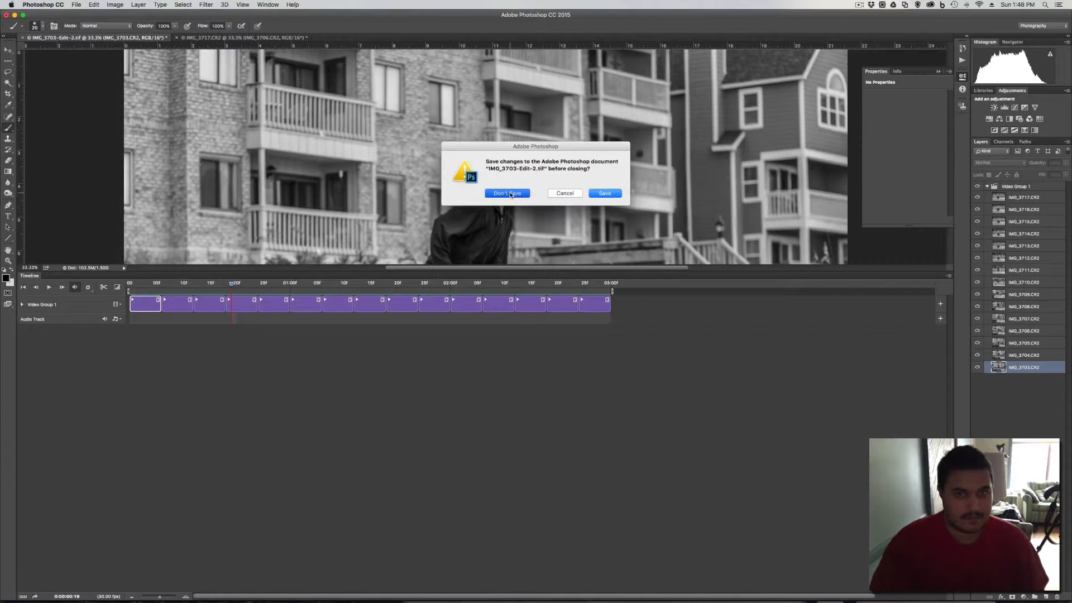
- Discard the edited TIF copy and drag the first burst frames into Video Group 1
left_click(507, 193)
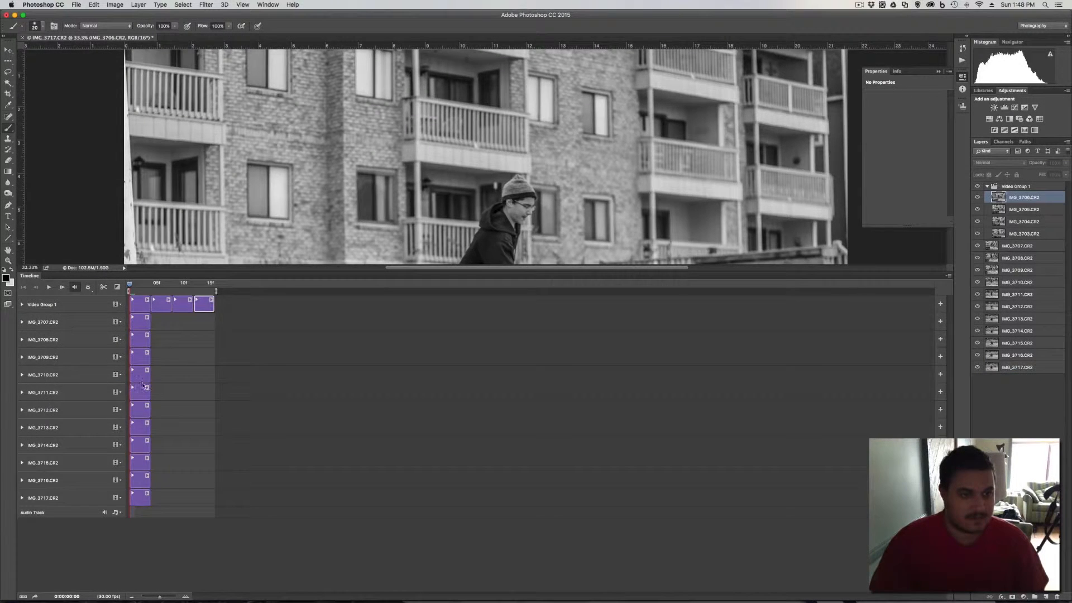
left_click(43, 322)
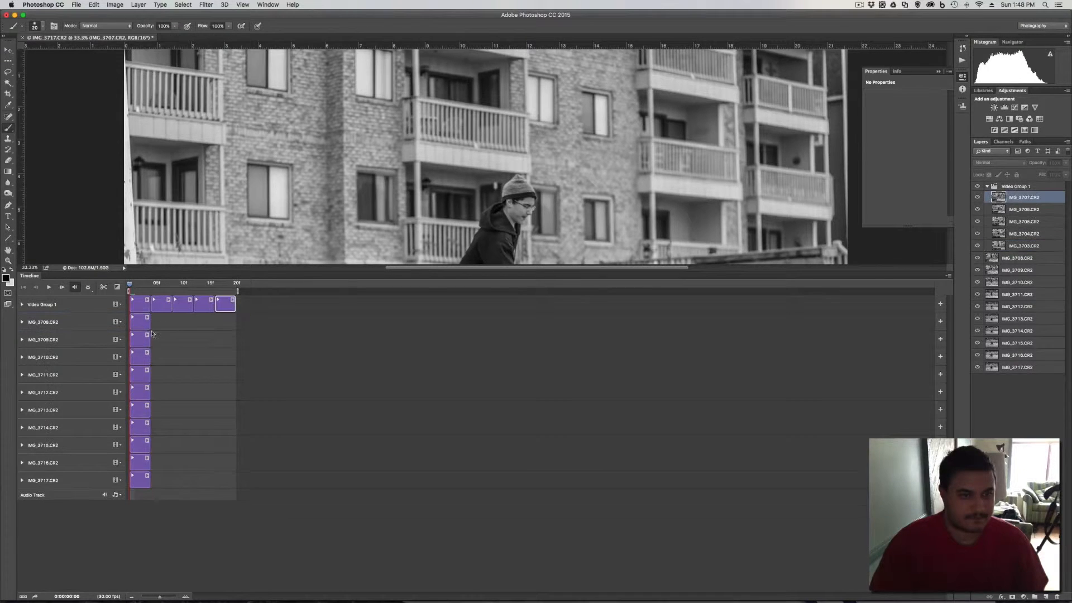
left_click(42, 321)
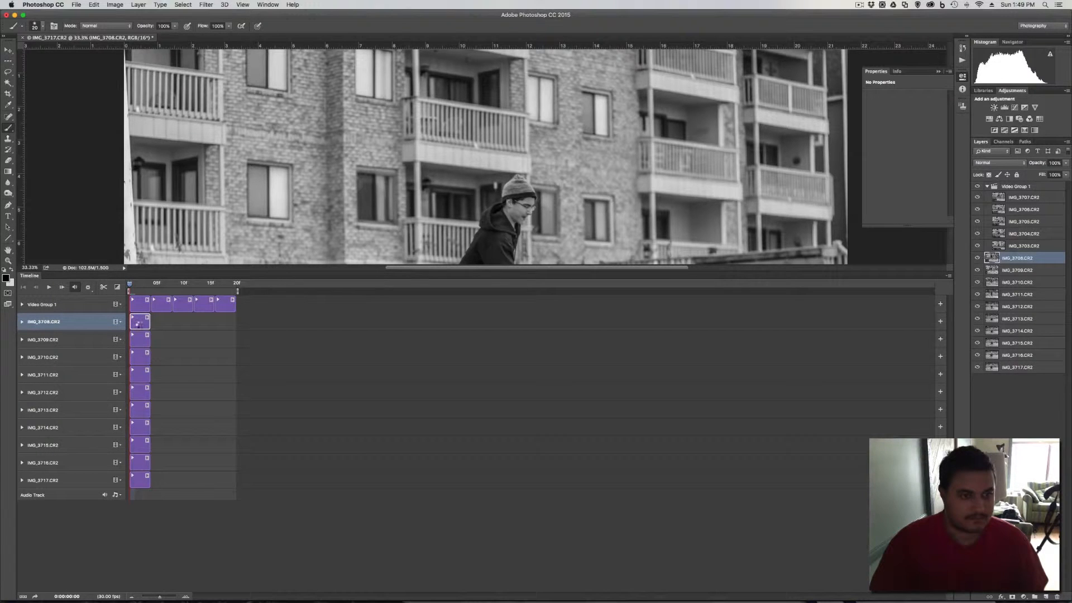
- Add IMG_3708 and further burst frames to the Video Group 1 sequence
left_click(141, 322)
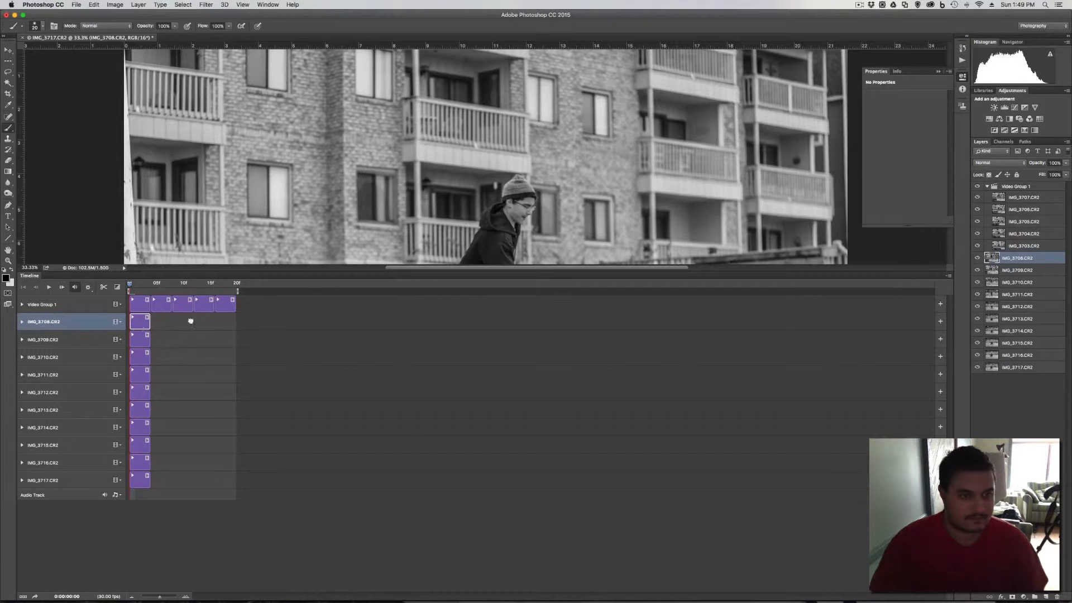
mouse_move(193, 326)
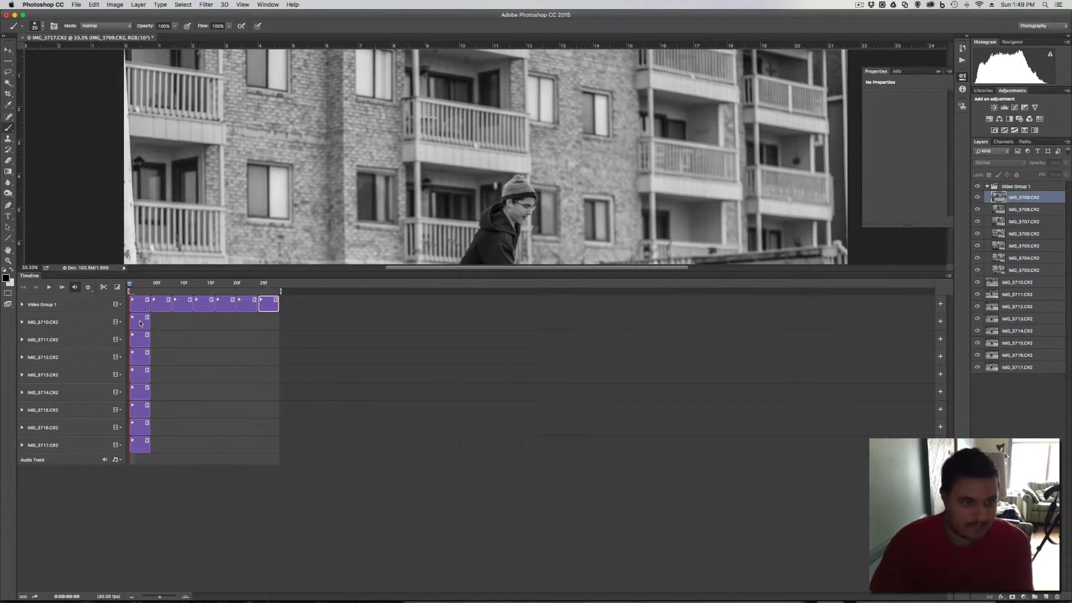
left_click(42, 322)
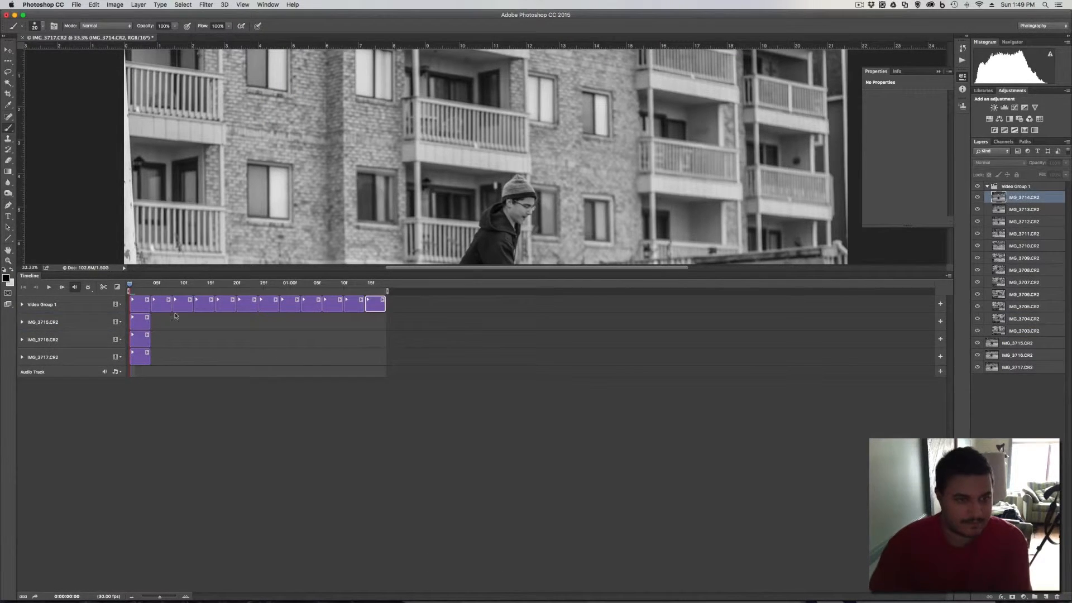
left_click(42, 322)
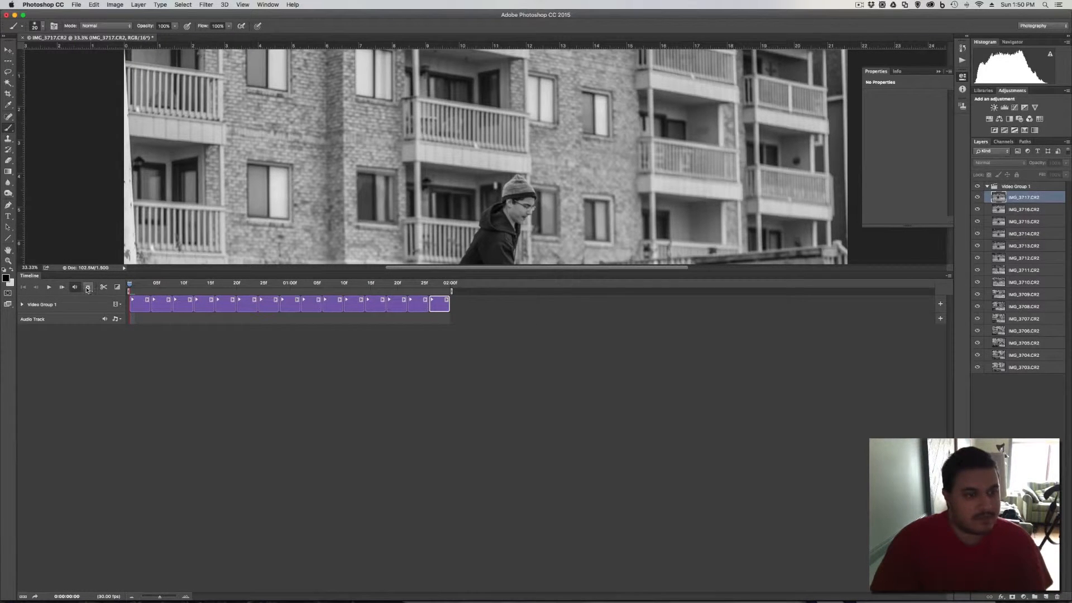
- Enable Loop Playback in the timeline playback options
left_click(87, 287)
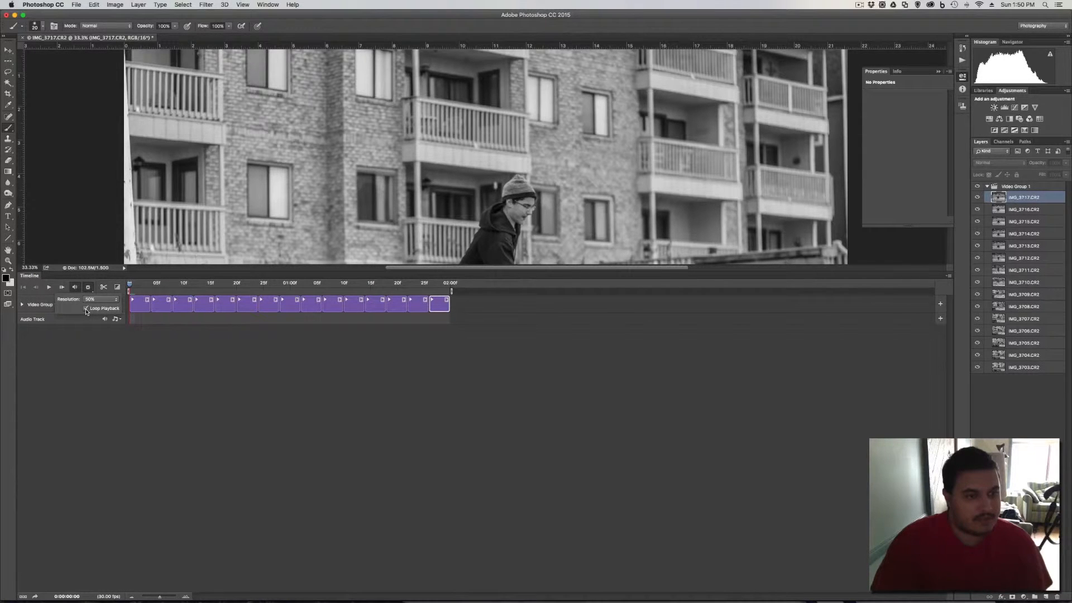
left_click(86, 308)
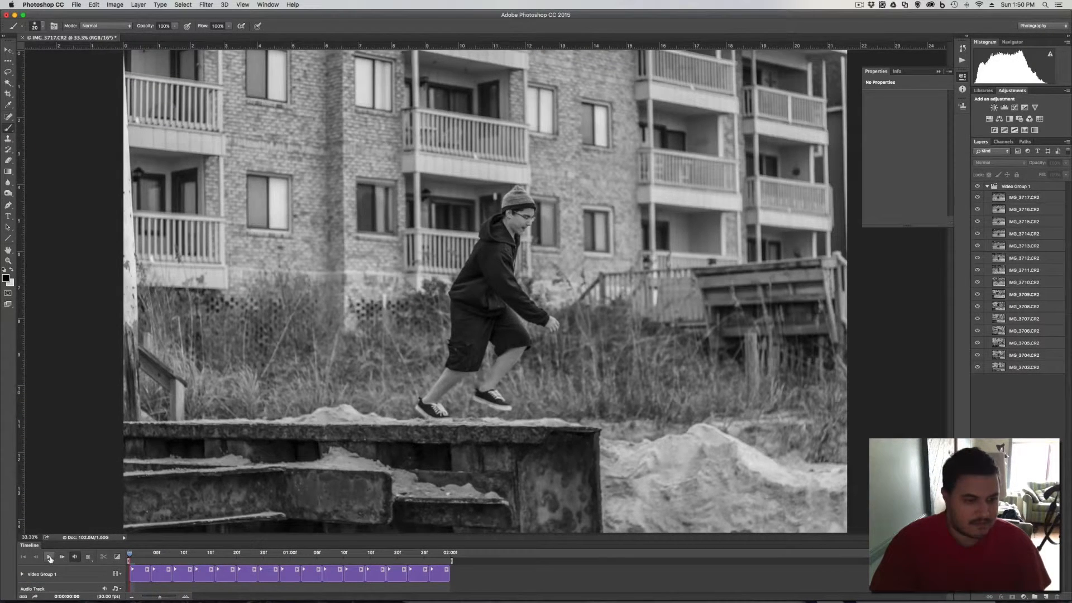
- Play and pause the looping jump animation to preview it
left_click(61, 556)
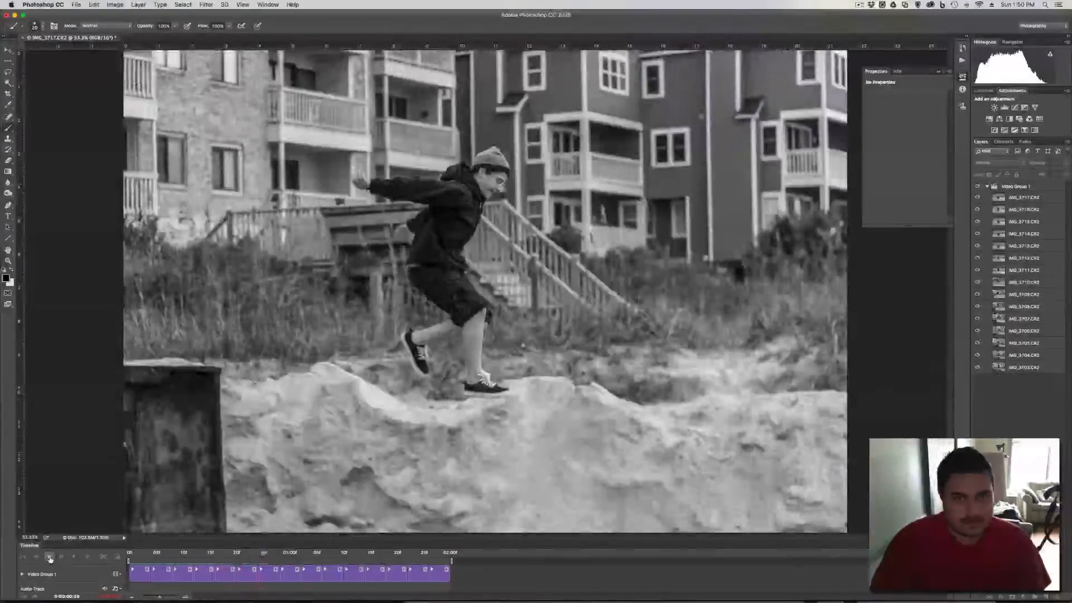
left_click(49, 556)
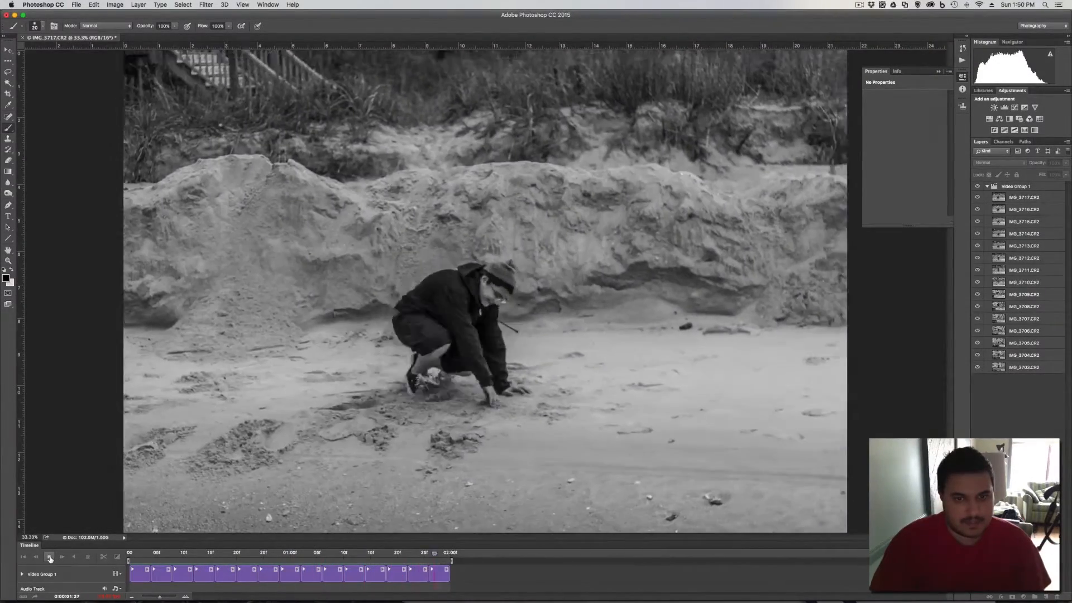
left_click(49, 556)
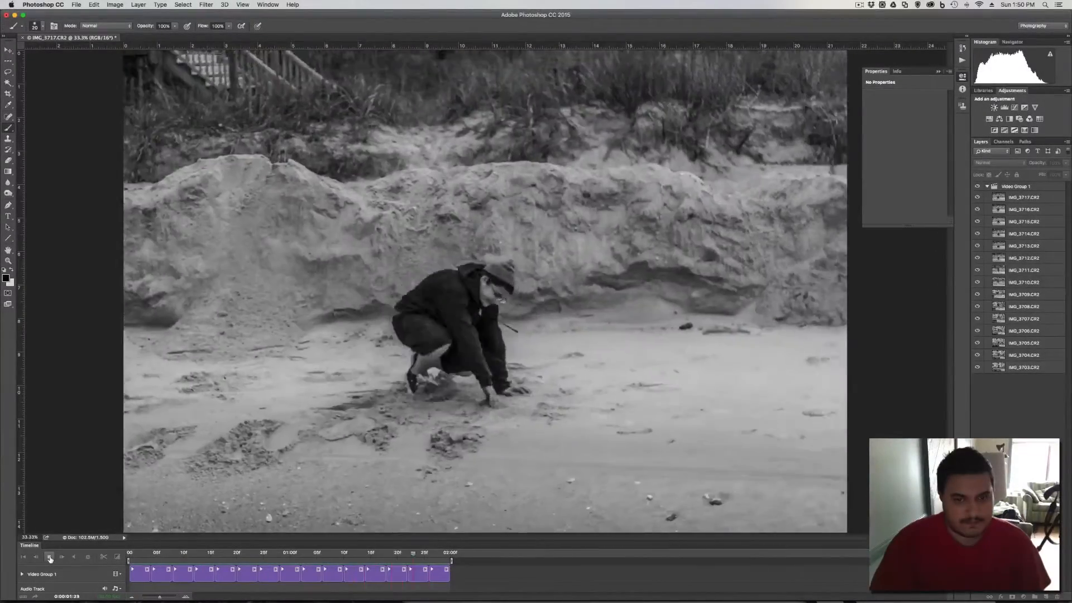
left_click(49, 557)
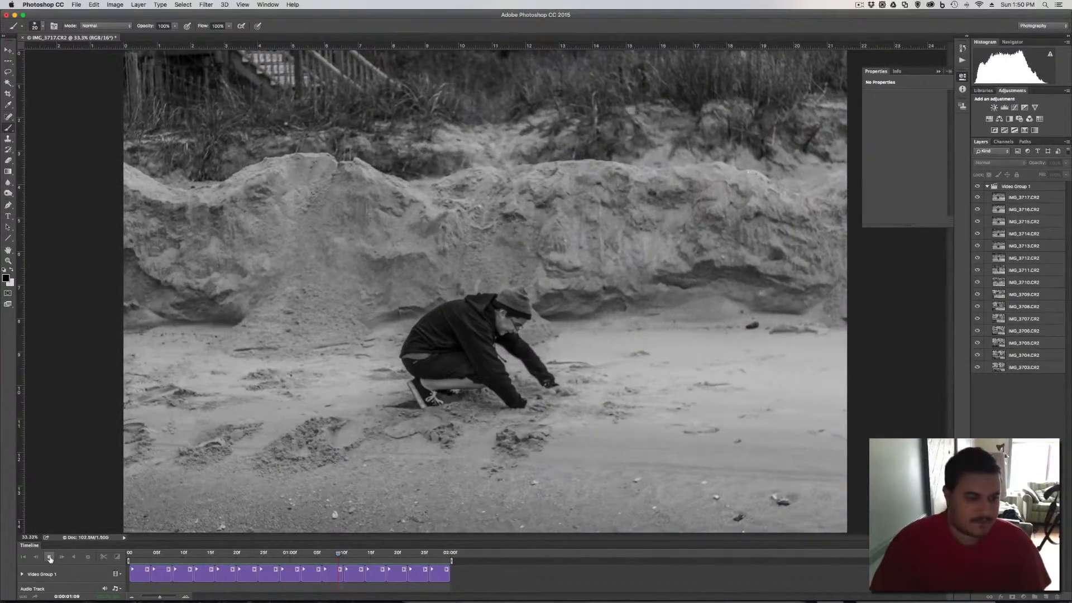
left_click(49, 556)
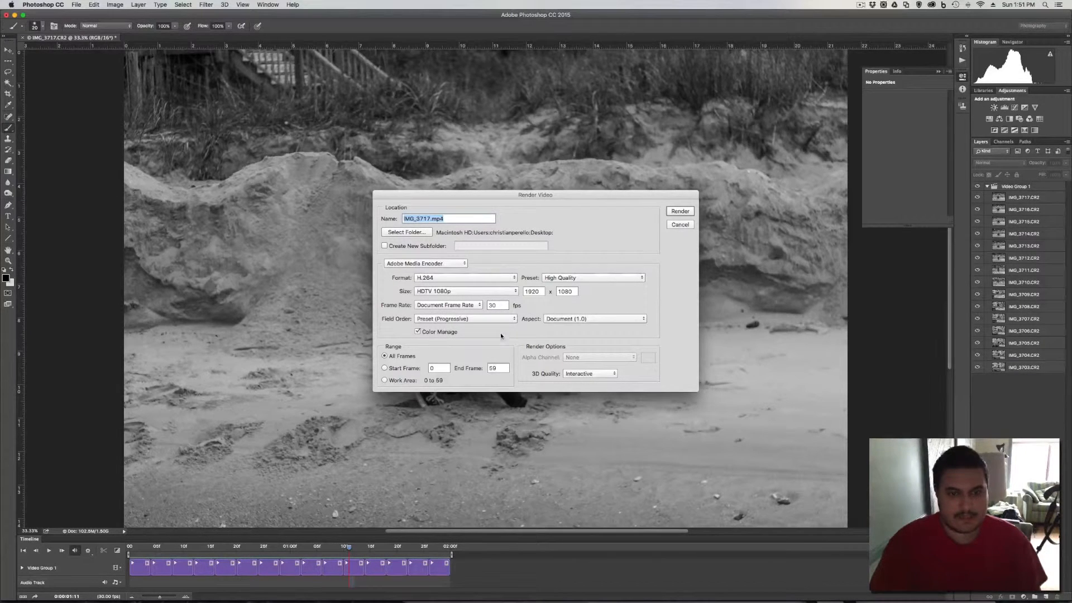
mouse_move(550, 368)
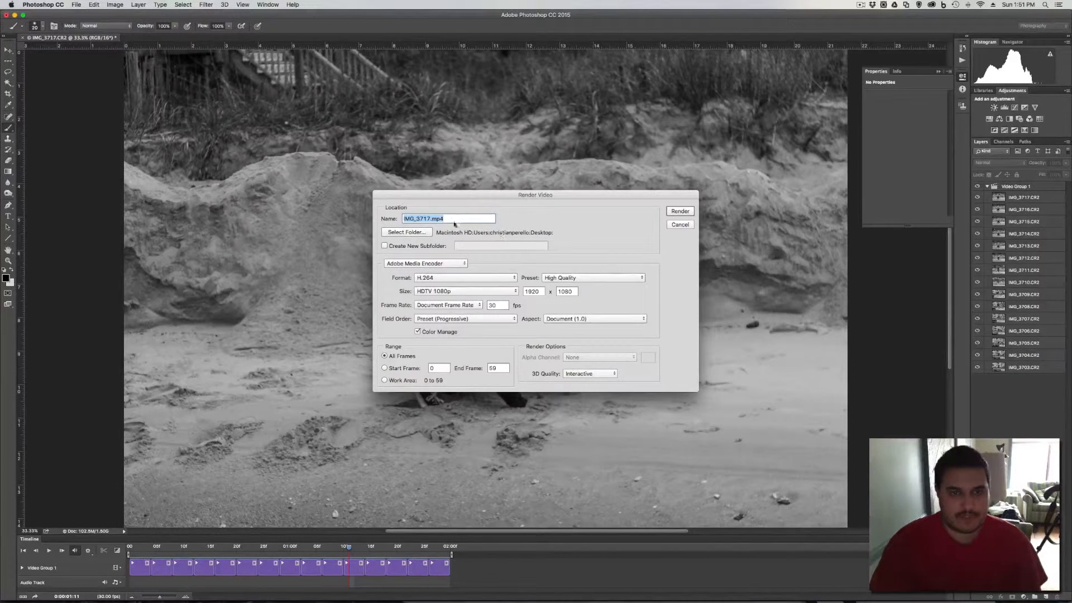
mouse_move(603, 222)
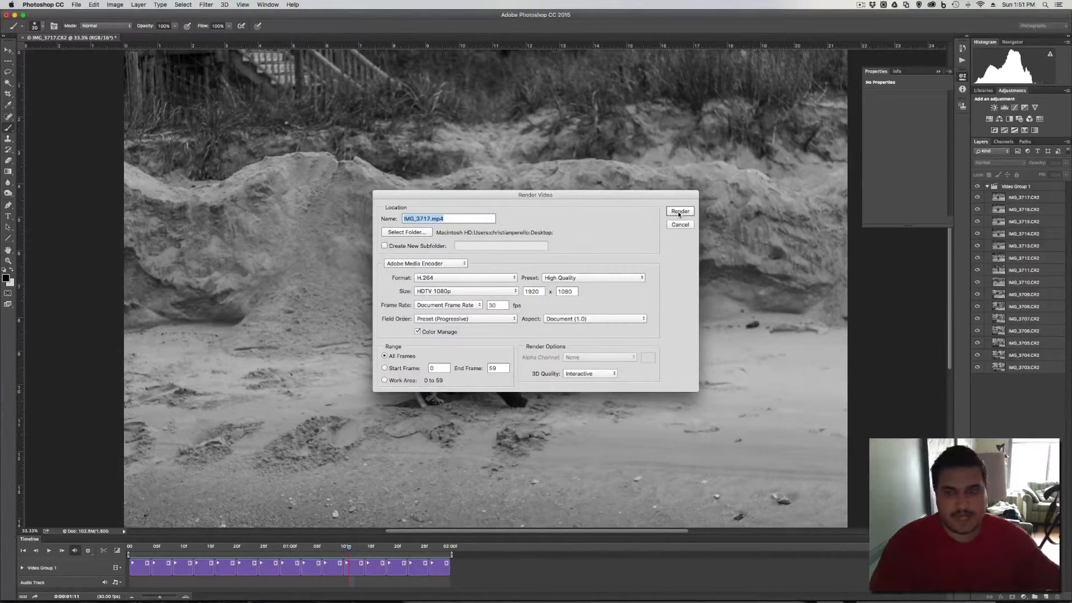
- Render the animation as H.264 1080p video IMG_3717.mp4 to the desktop
left_click(679, 211)
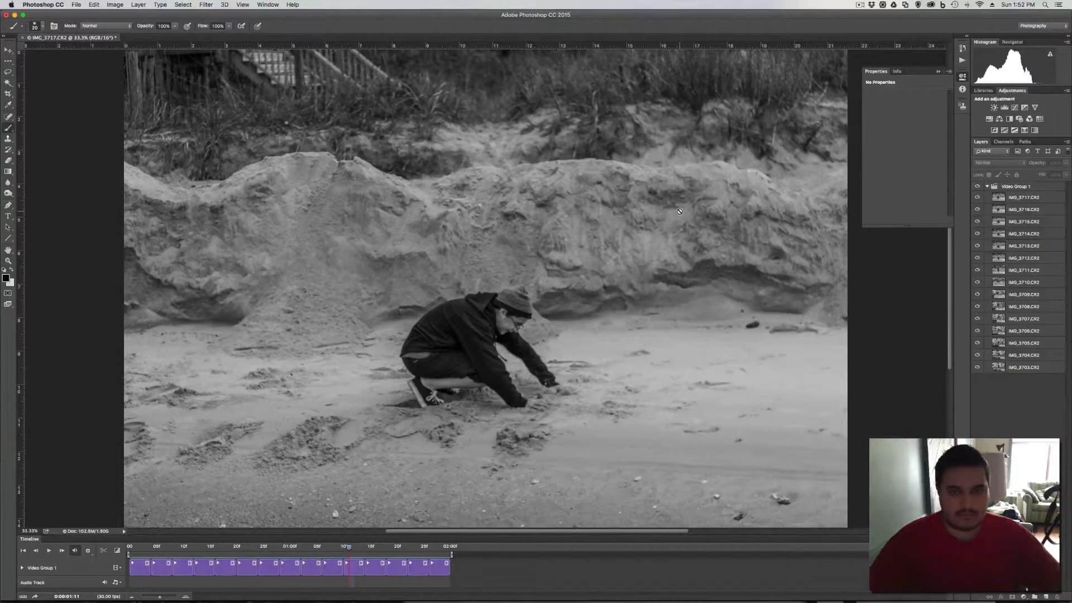
mouse_move(566, 245)
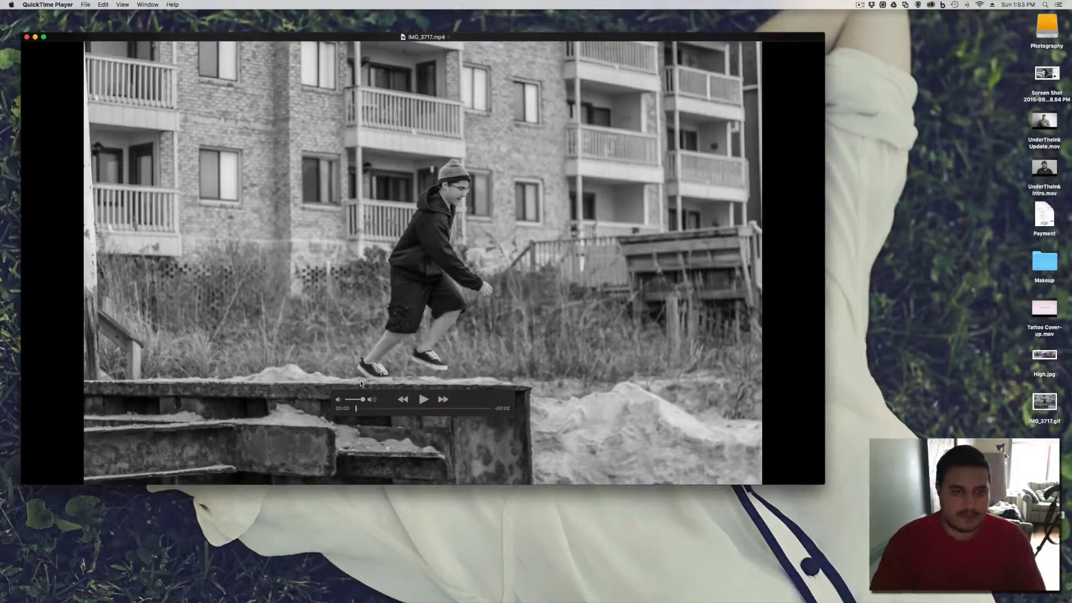
mouse_move(510, 415)
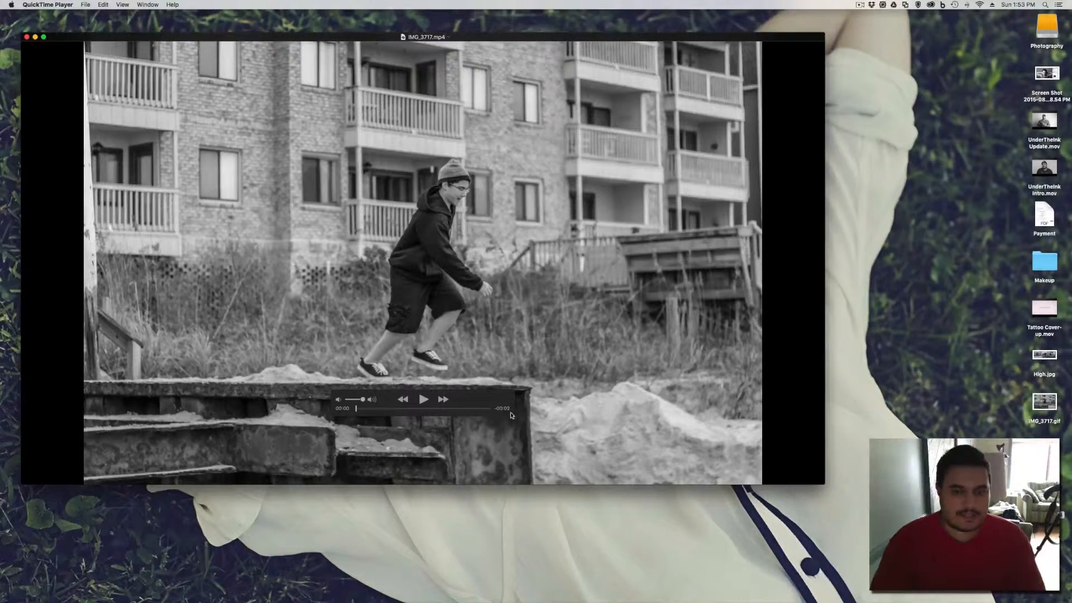
- Play and pause the rendered IMG_3717.mp4 twice to check the jump
left_click(423, 400)
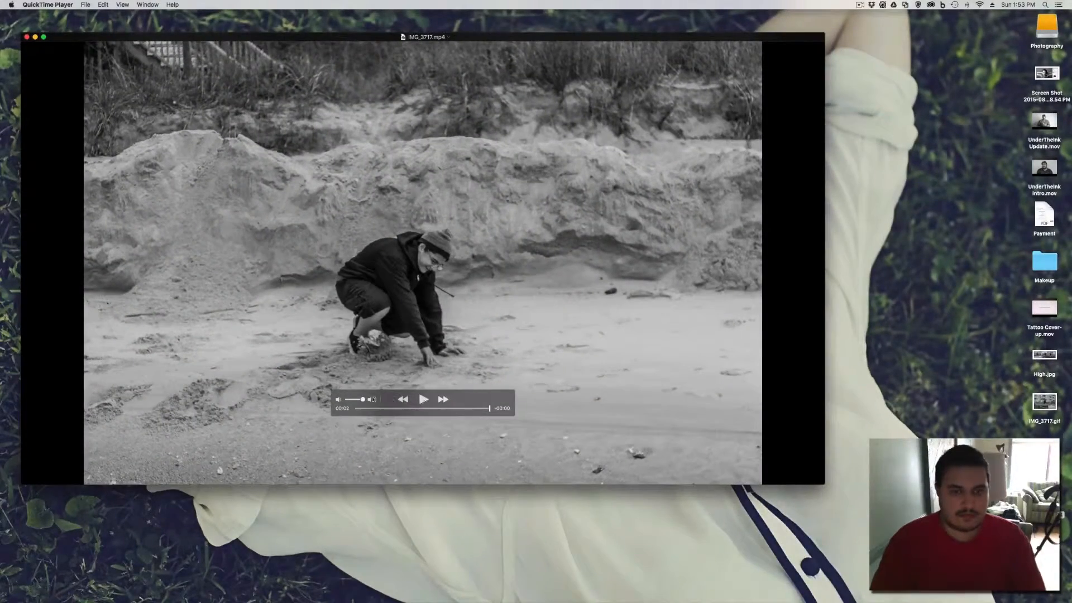
left_click(423, 399)
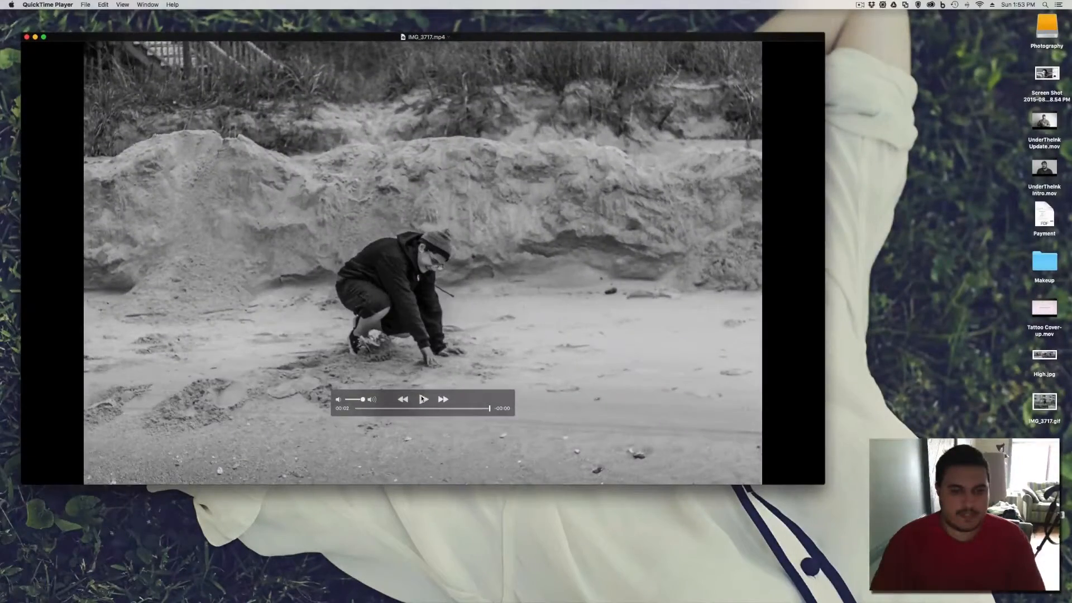
left_click(422, 399)
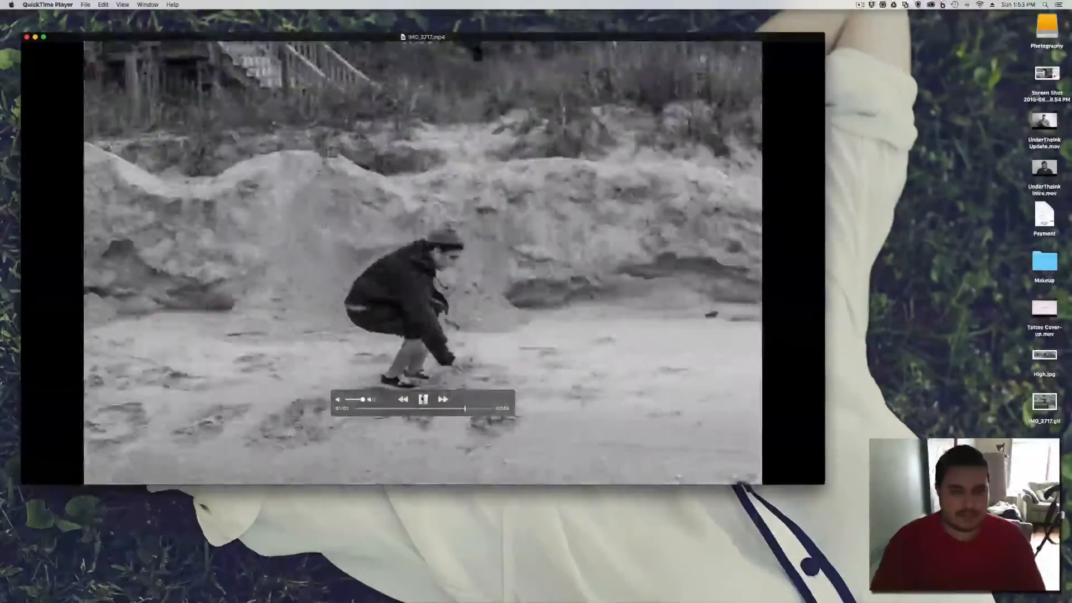
left_click(421, 400)
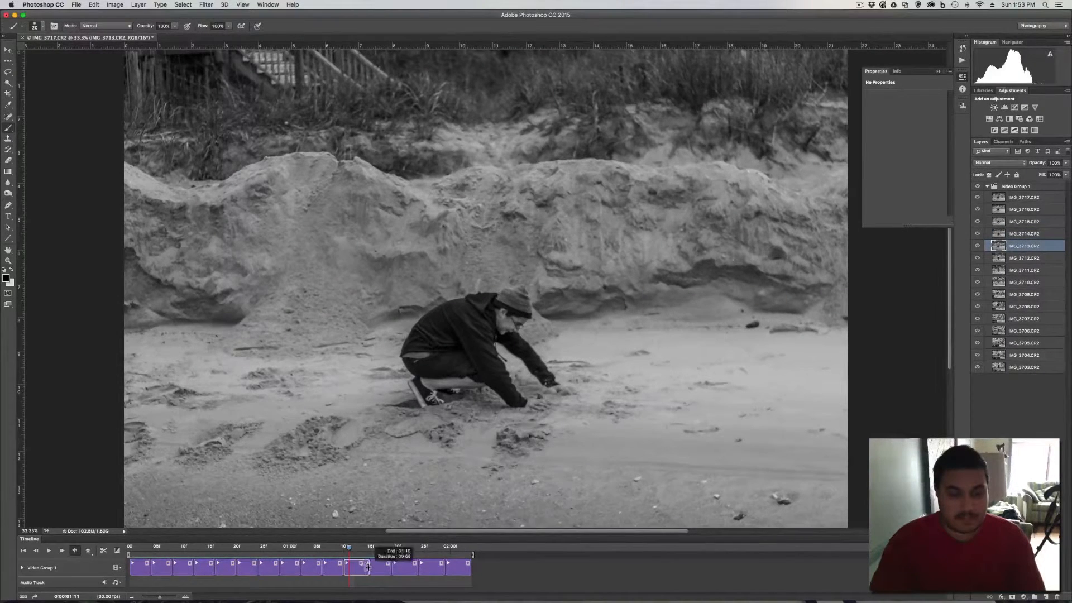
- Lengthen several frame durations and check the first frame's duration options
left_click(1023, 258)
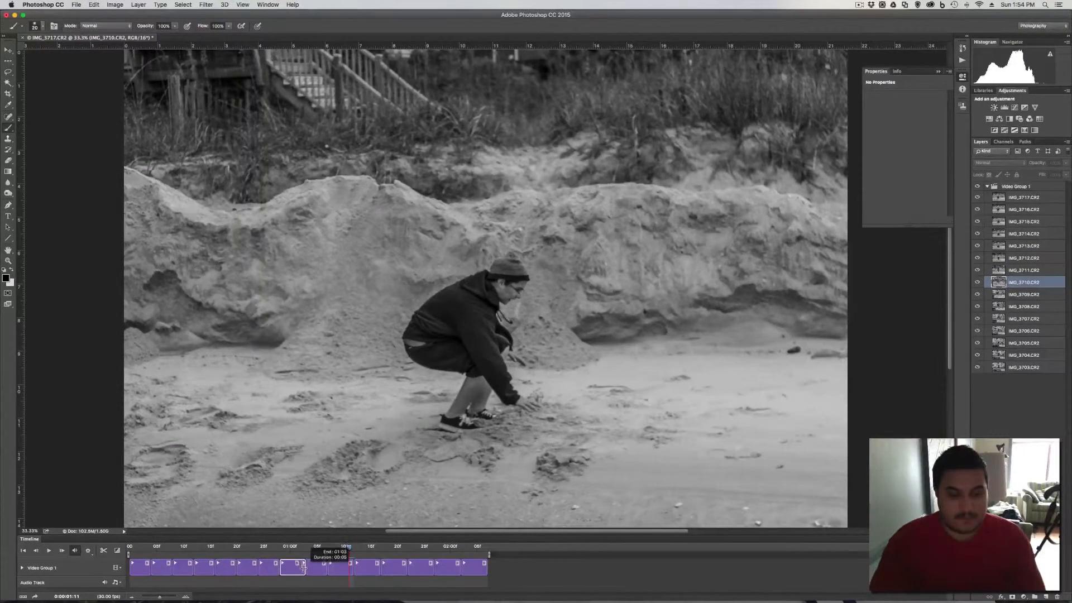
left_click(1024, 294)
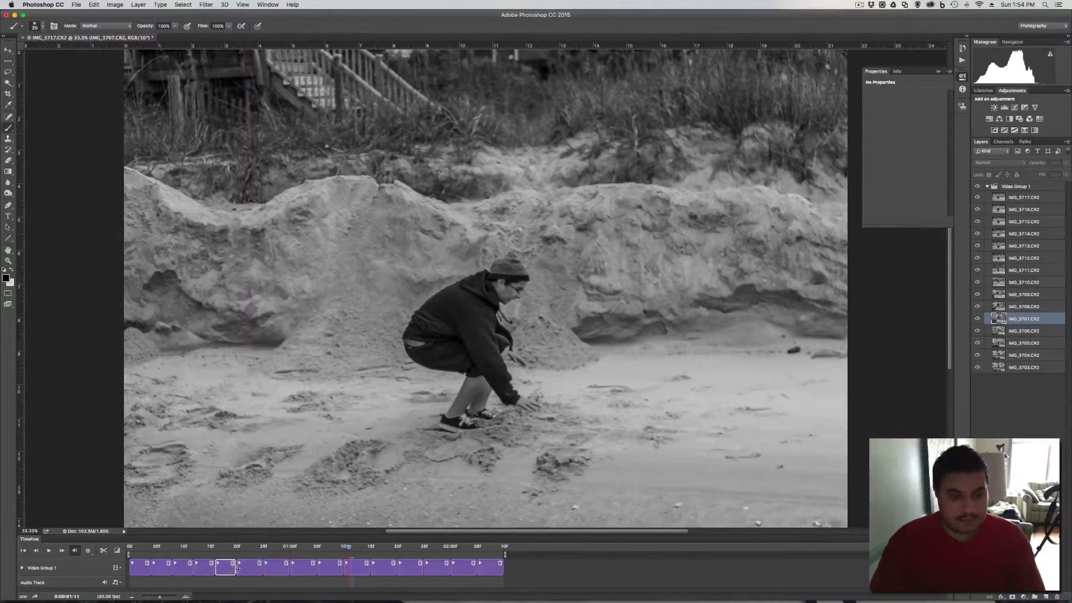
left_click(1024, 330)
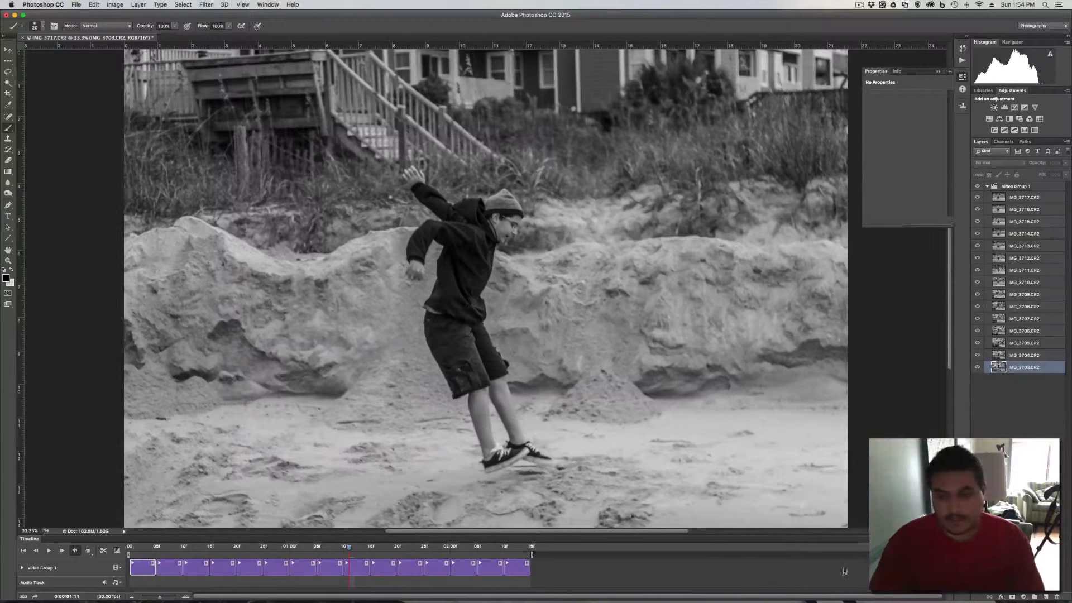
right_click(348, 567)
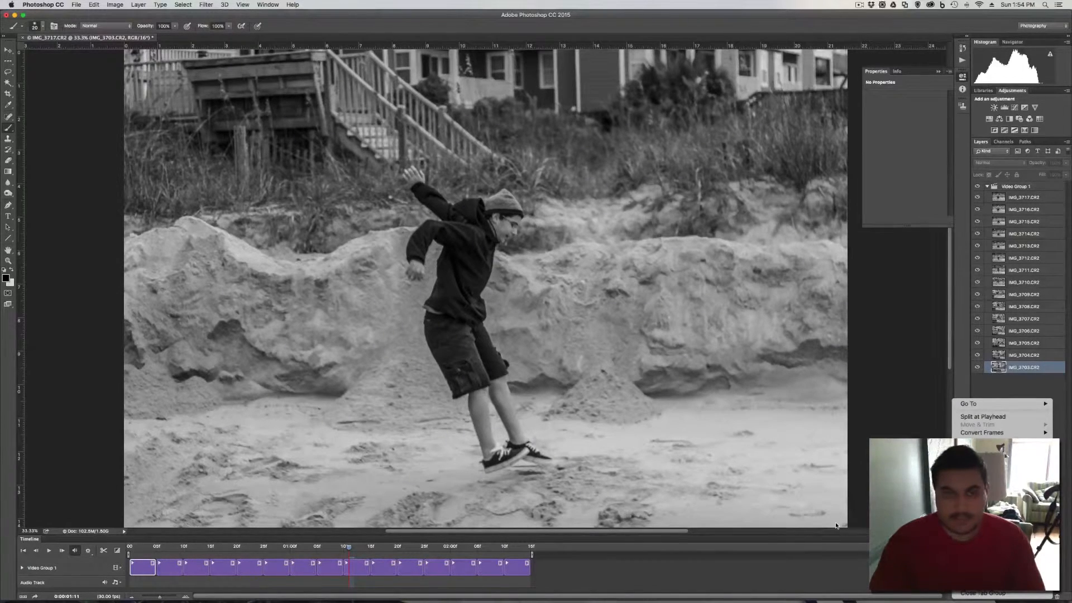
- Hide Photoshop so the desktop is showing
left_click(75, 131)
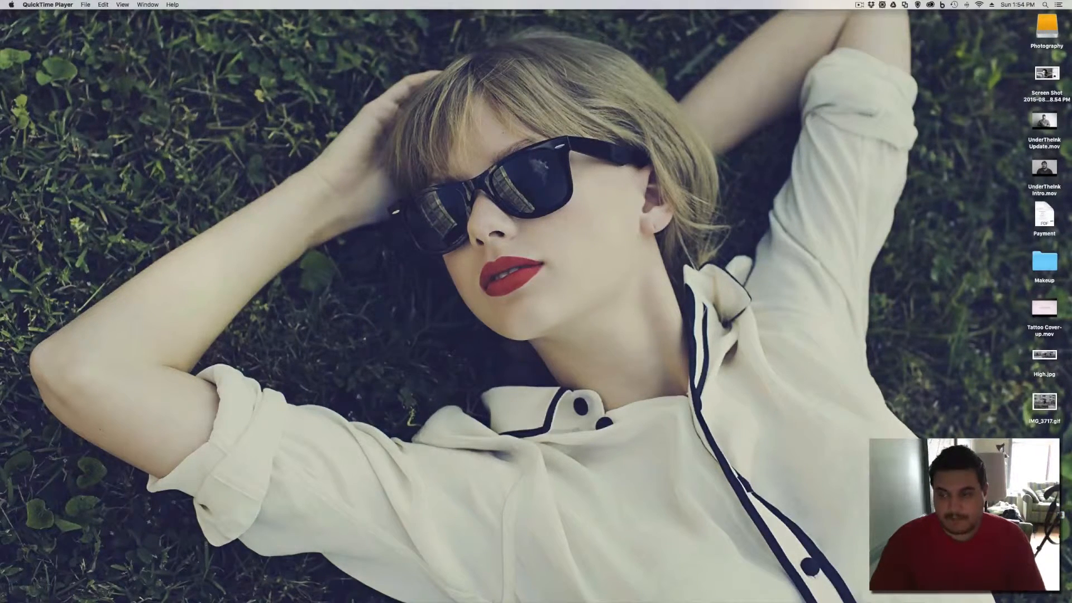
double_click(1044, 400)
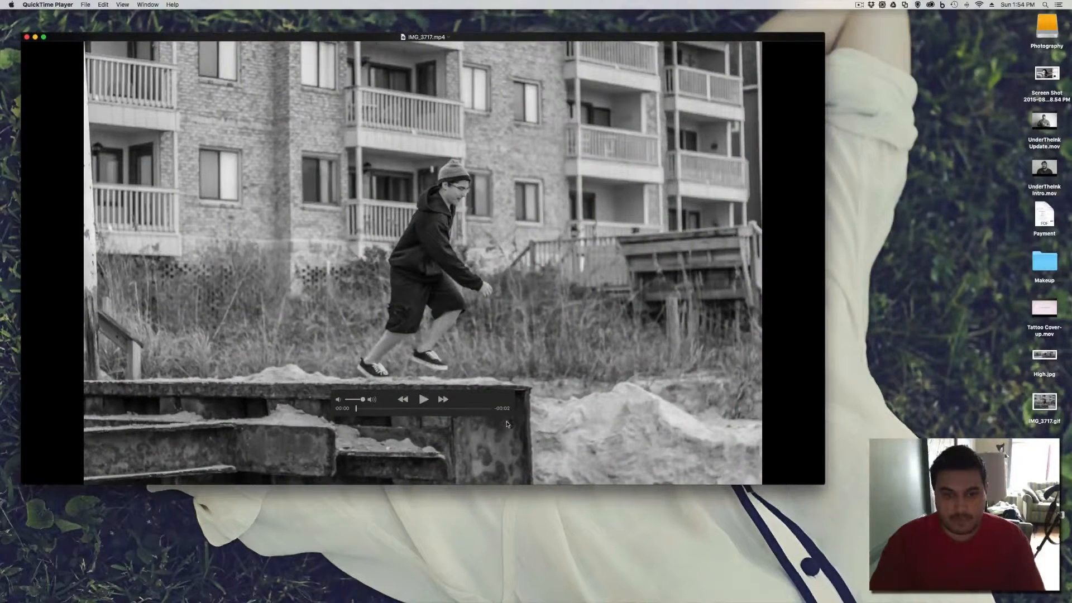
mouse_move(492, 400)
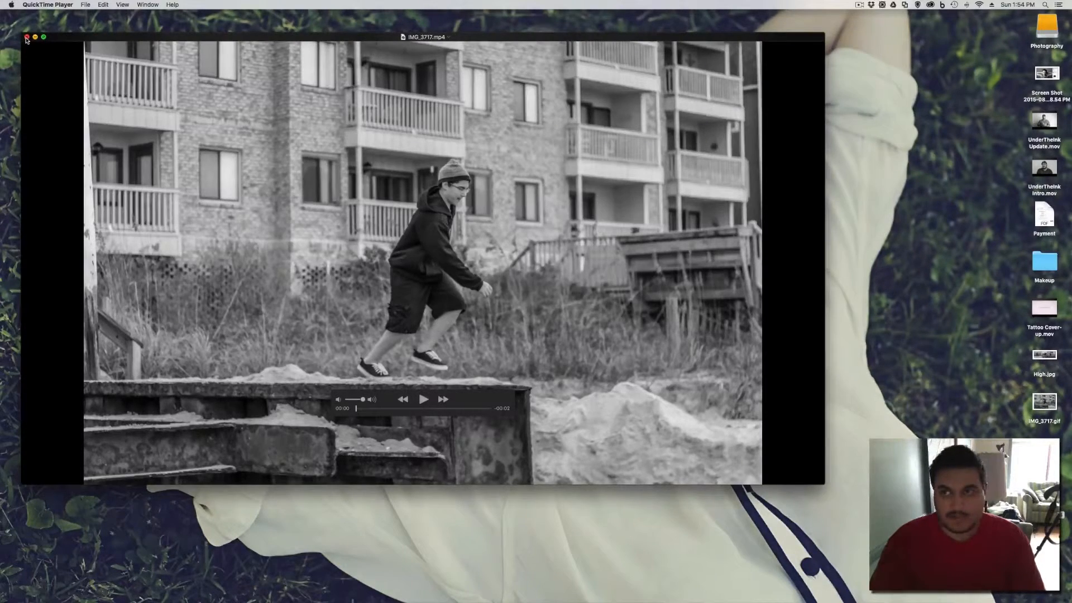
left_click(27, 37)
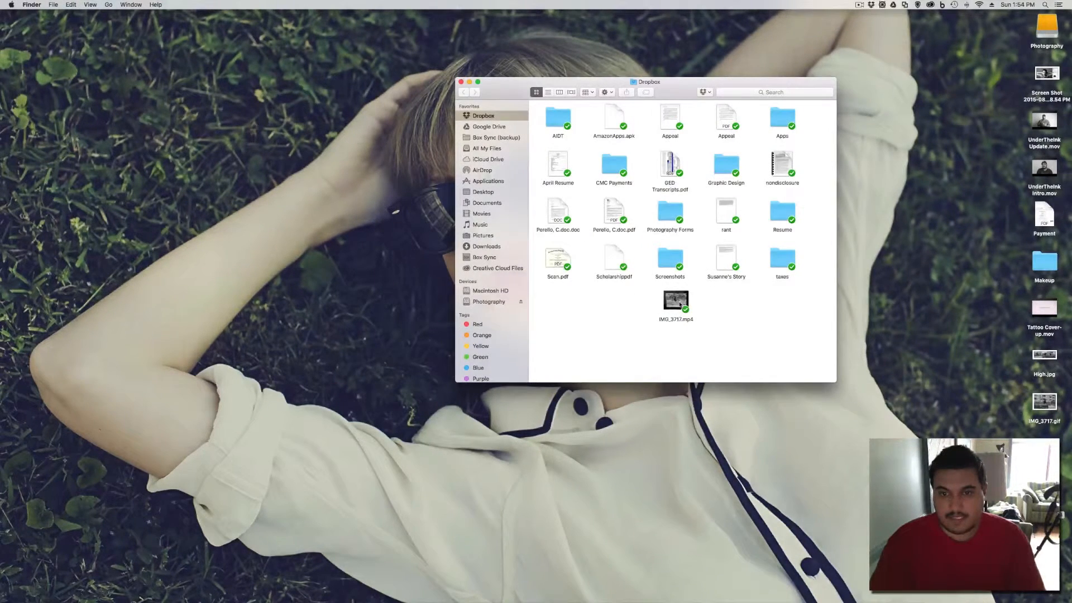
- Move IMG_3717.mp4 from Dropbox to the desktop, close the folder and play the clip
left_click(675, 300)
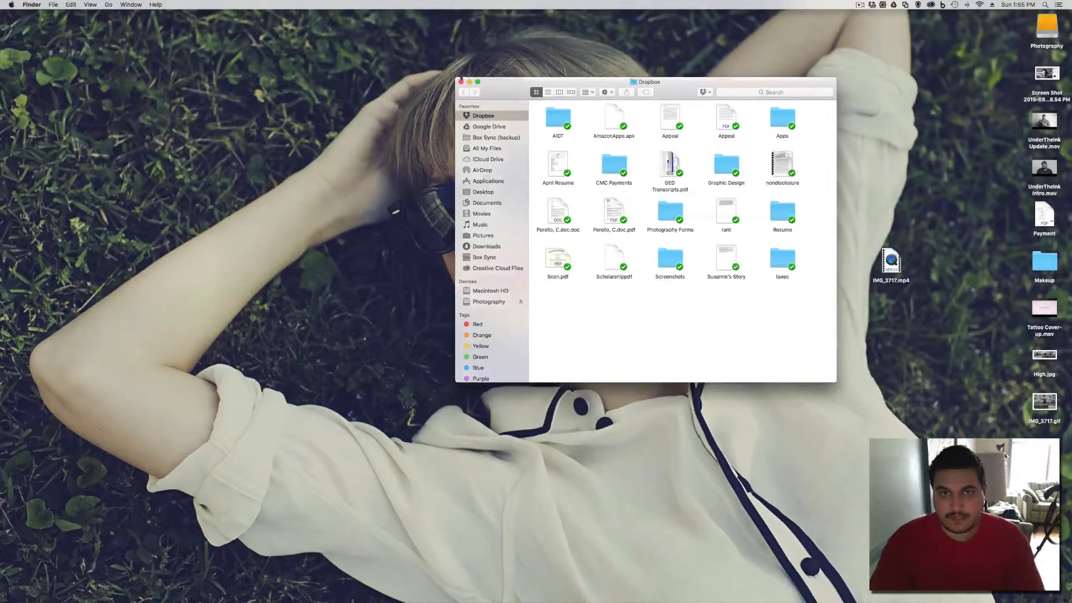
left_click(462, 81)
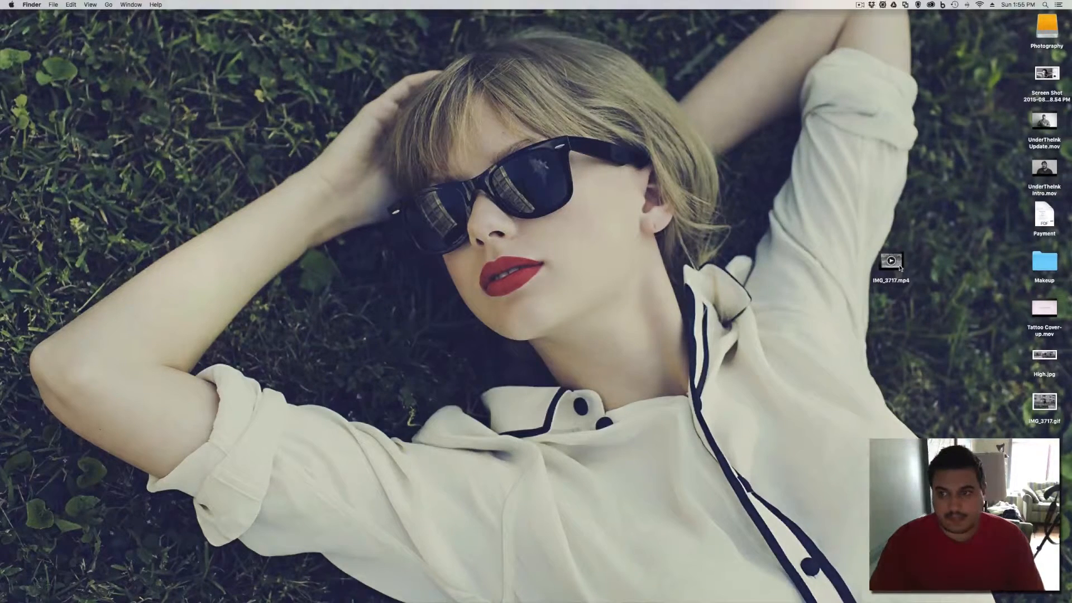
double_click(890, 267)
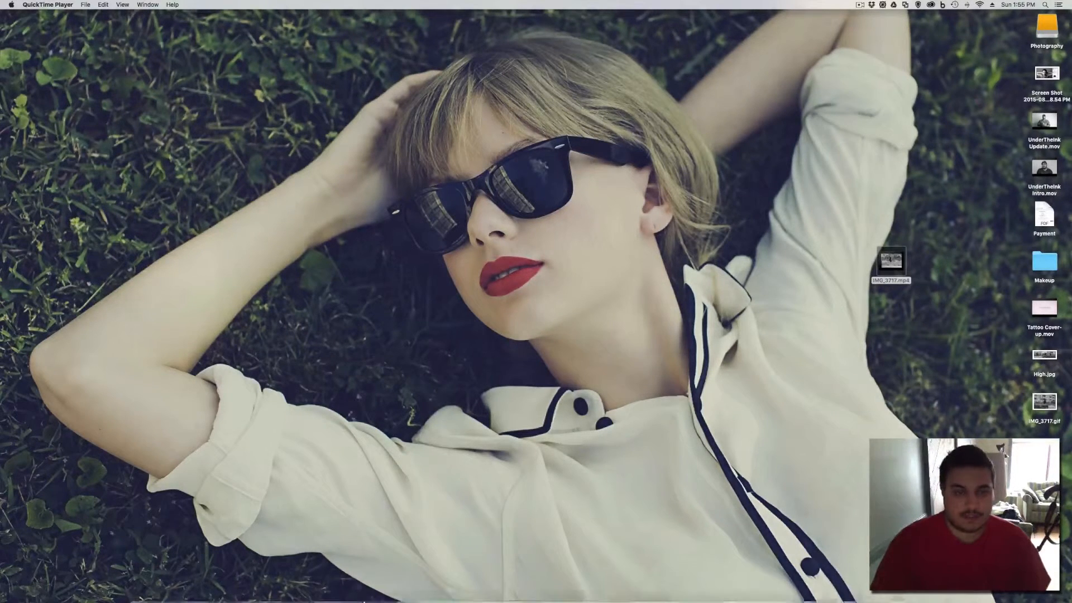
mouse_move(286, 582)
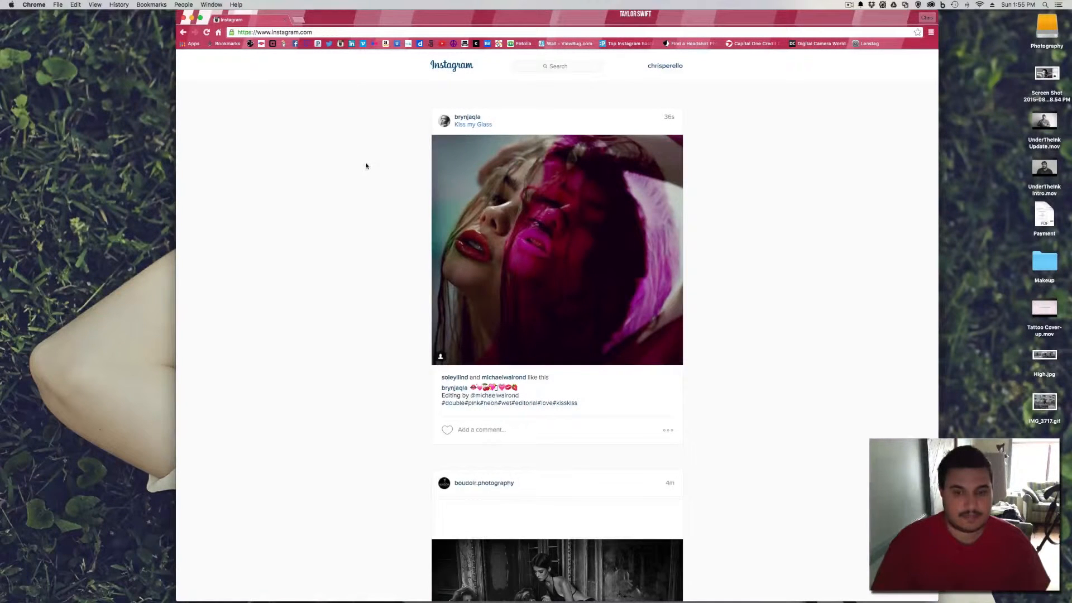
mouse_move(663, 66)
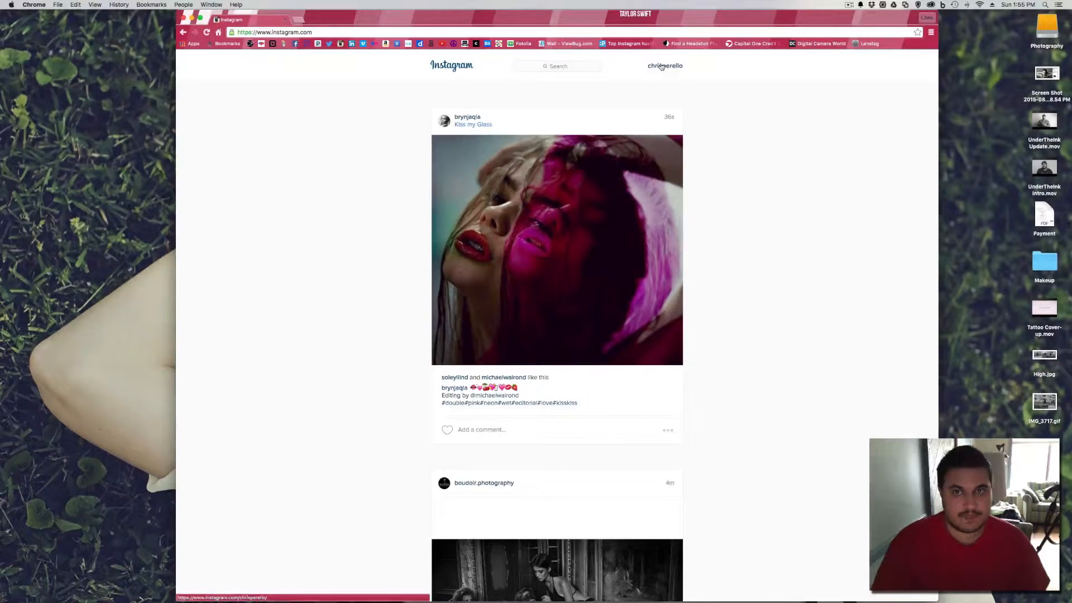
left_click(663, 66)
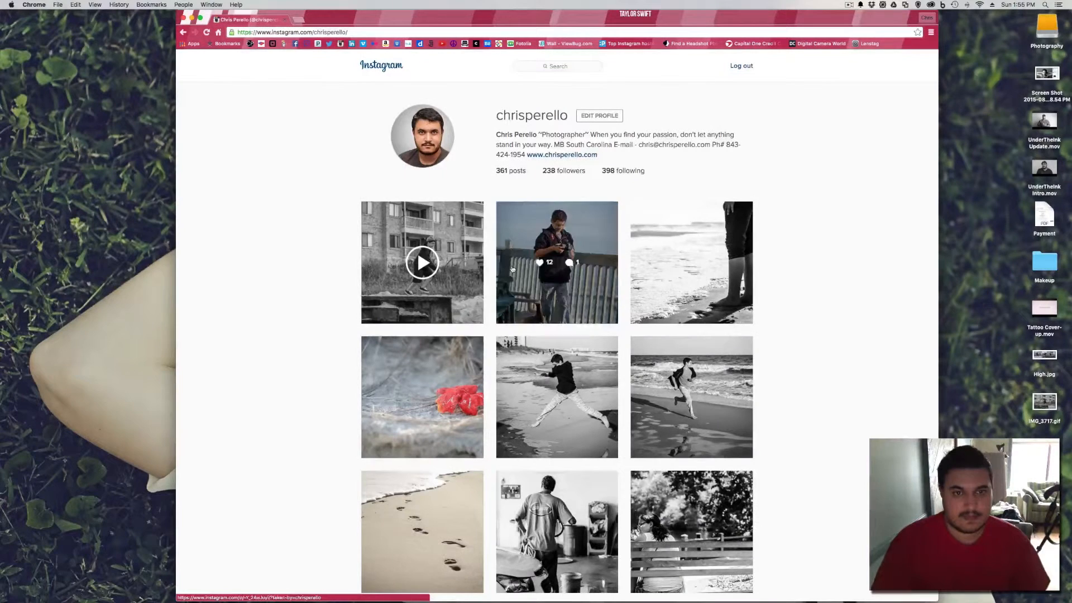
left_click(422, 262)
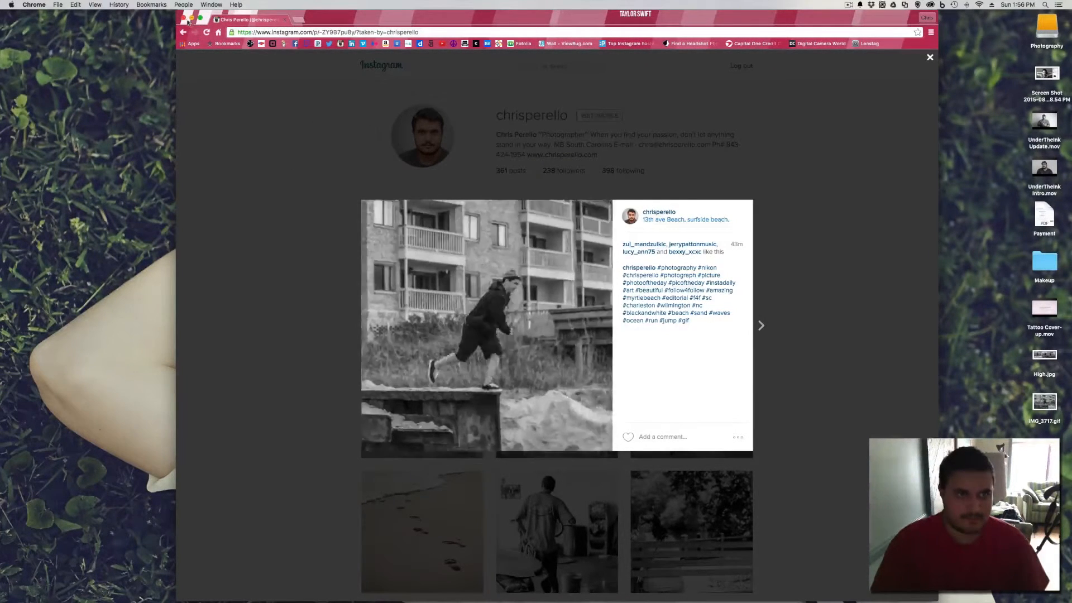
- Return to Photoshop and start Save for Web (Legacy), shrinking the animation to 25% (1296 × 864)
left_click(929, 57)
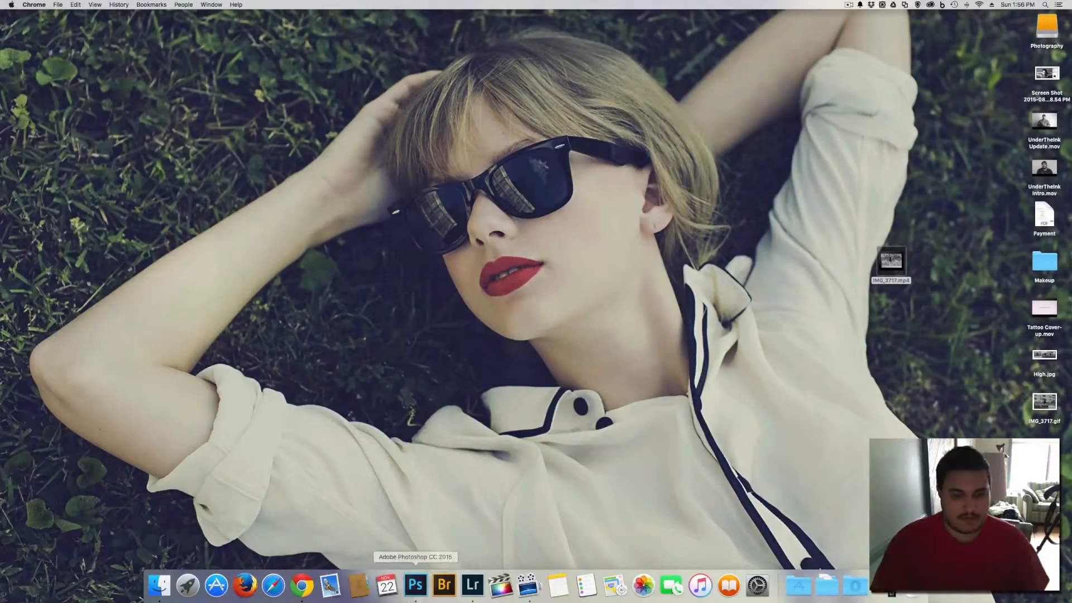
mouse_move(443, 584)
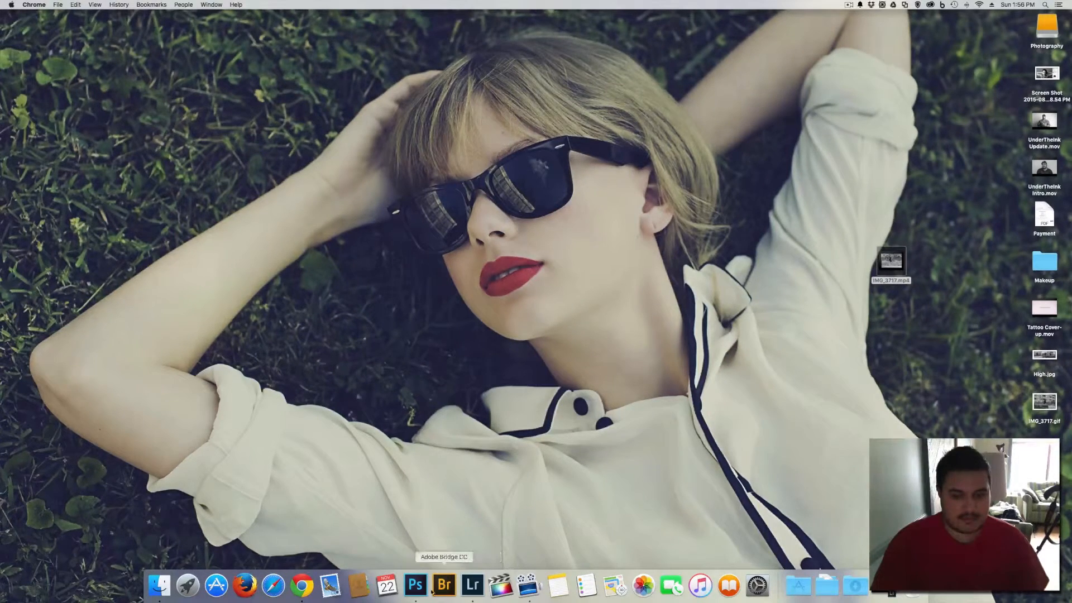
left_click(416, 584)
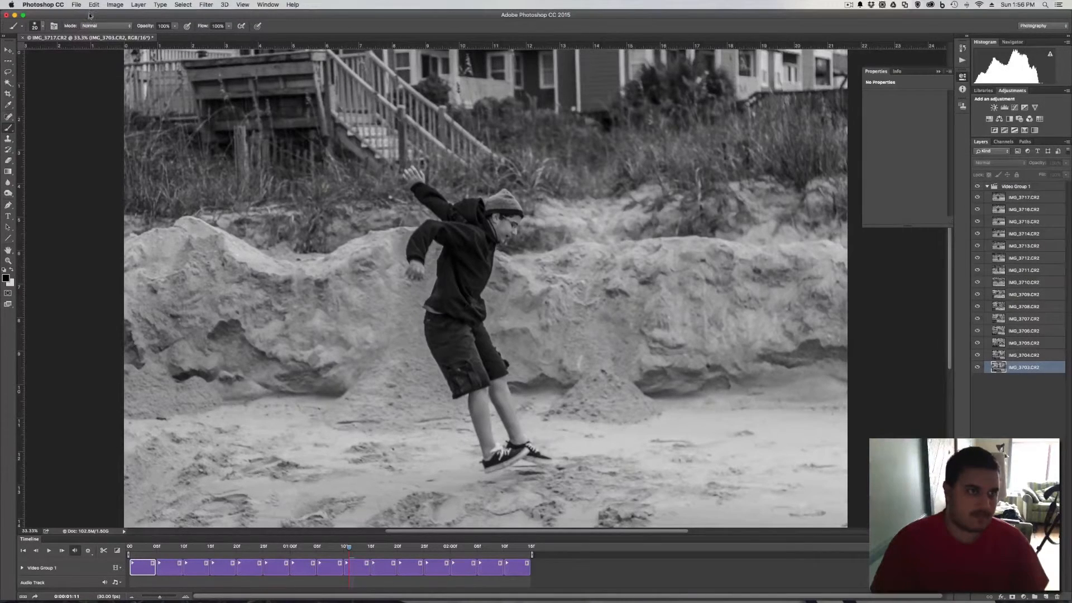
left_click(77, 4)
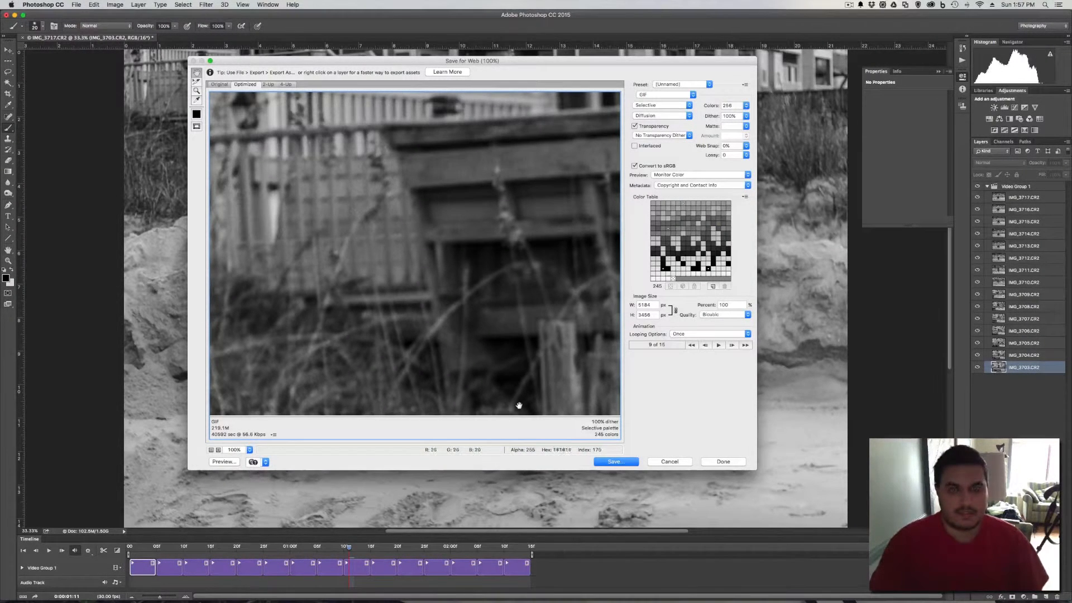
mouse_move(395, 215)
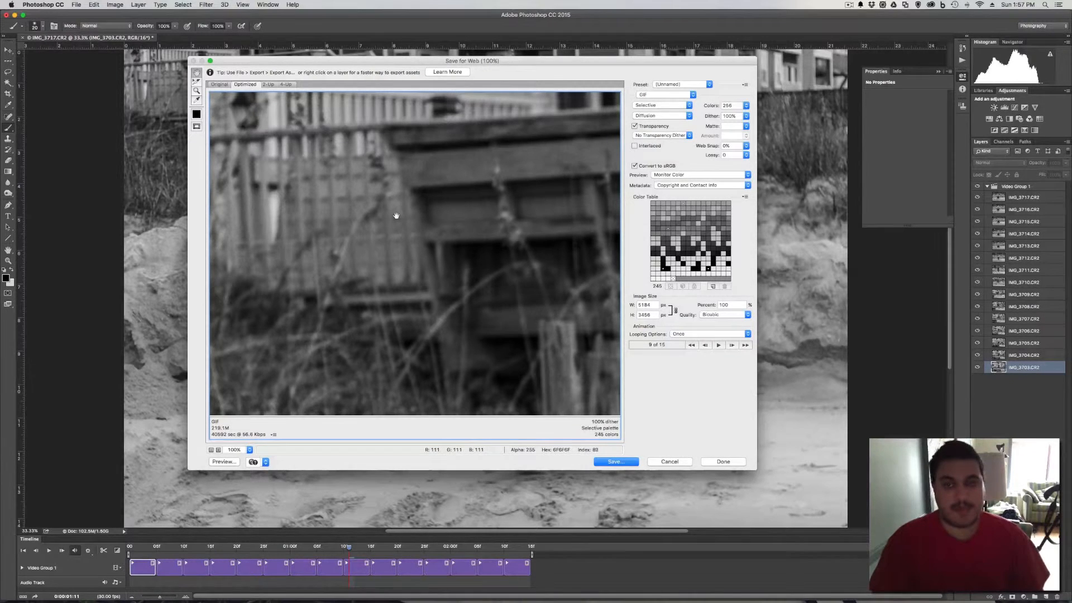
mouse_move(650, 96)
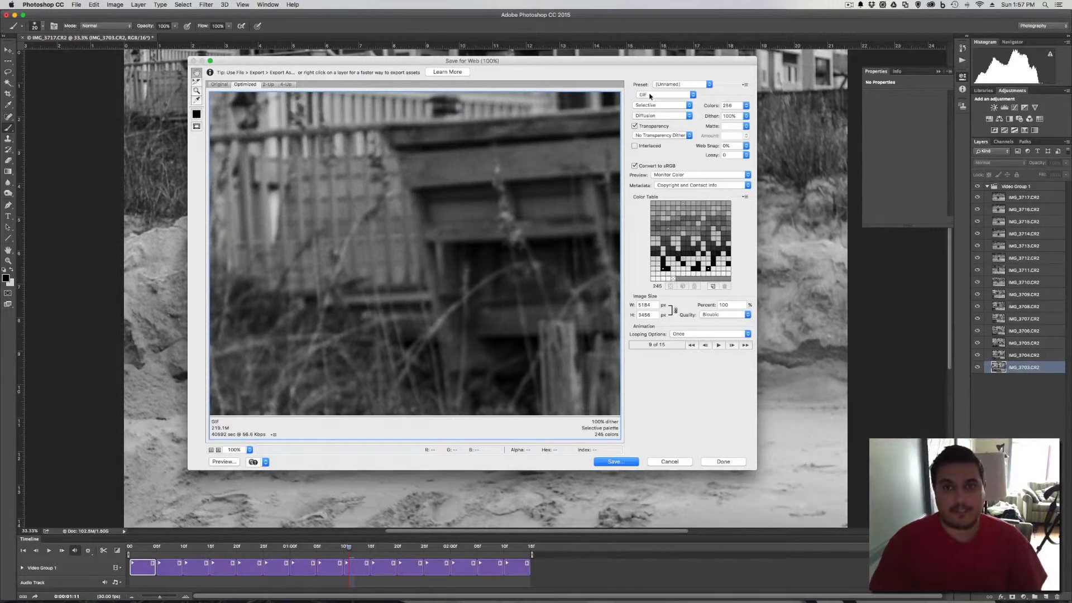
mouse_move(663, 94)
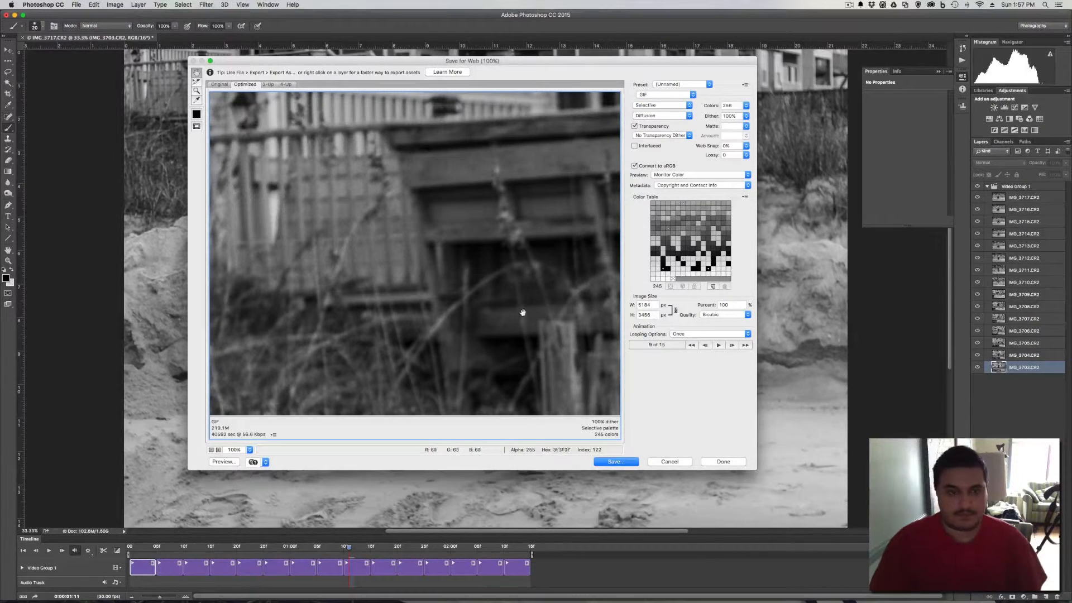
mouse_move(581, 388)
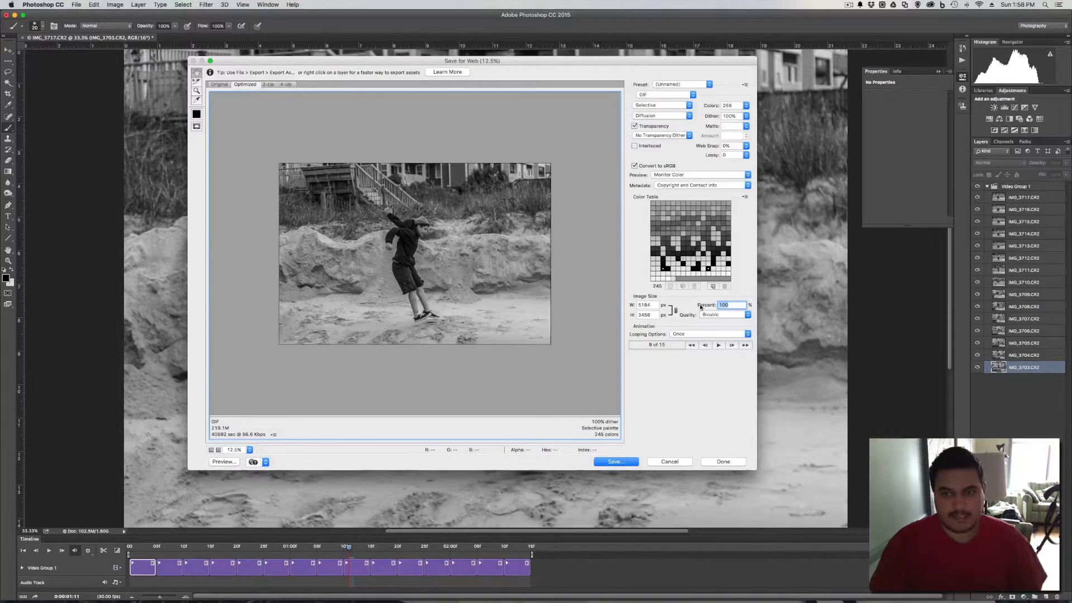
mouse_move(699, 299)
type("50")
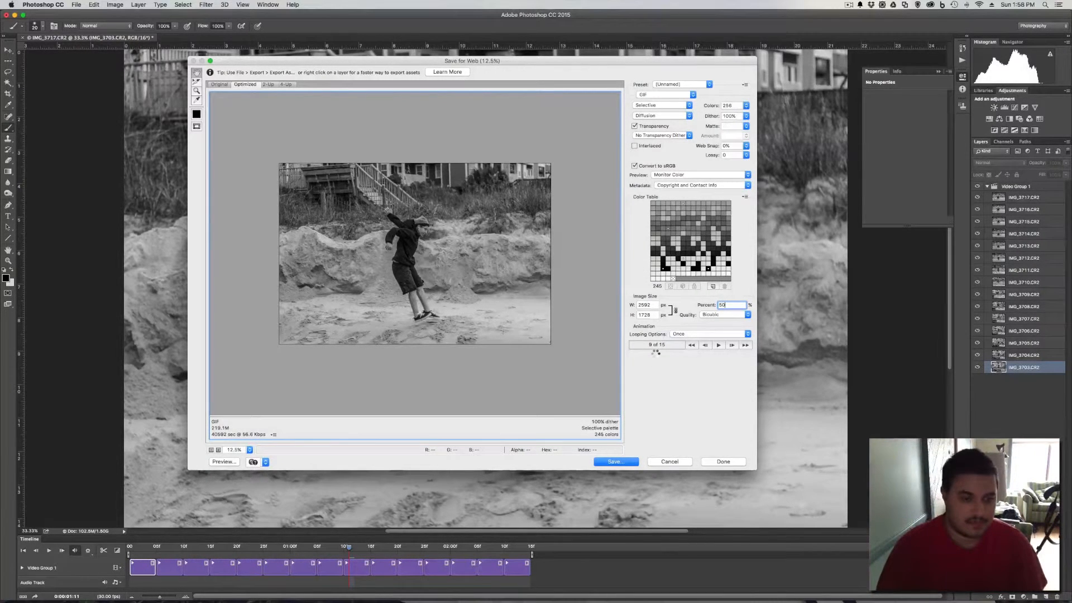
mouse_move(655, 355)
type("25")
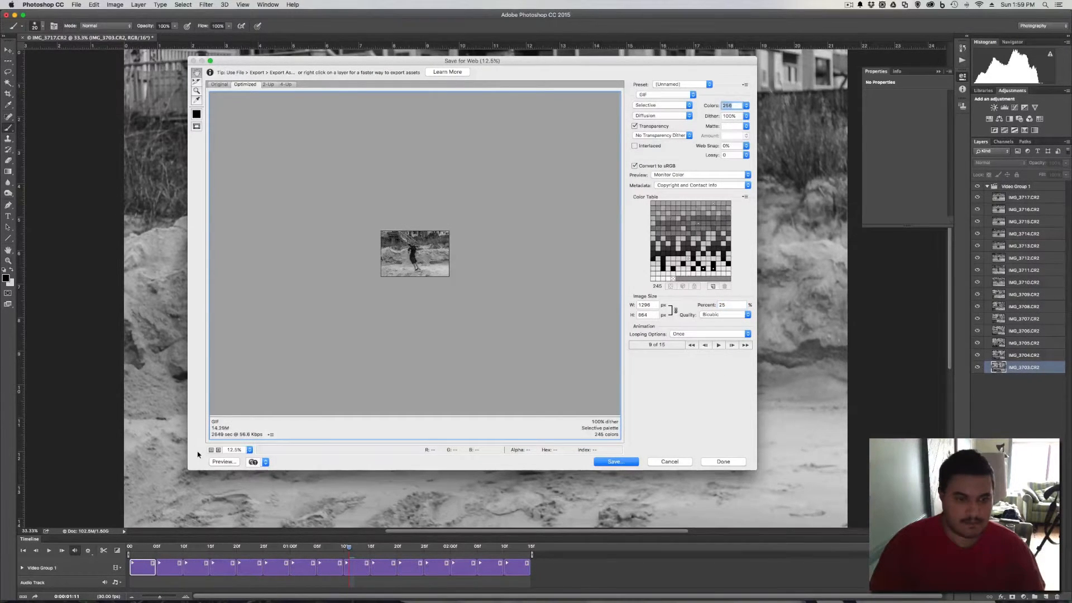
- Enlarge the preview, set looping to Forever and play the jump animation through
left_click(234, 448)
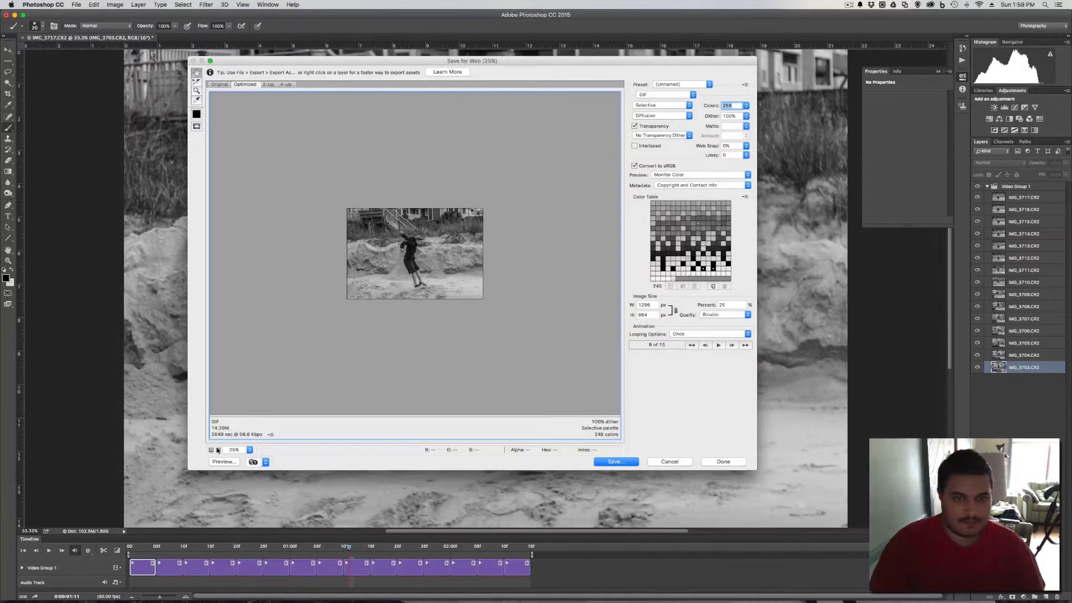
left_click(249, 450)
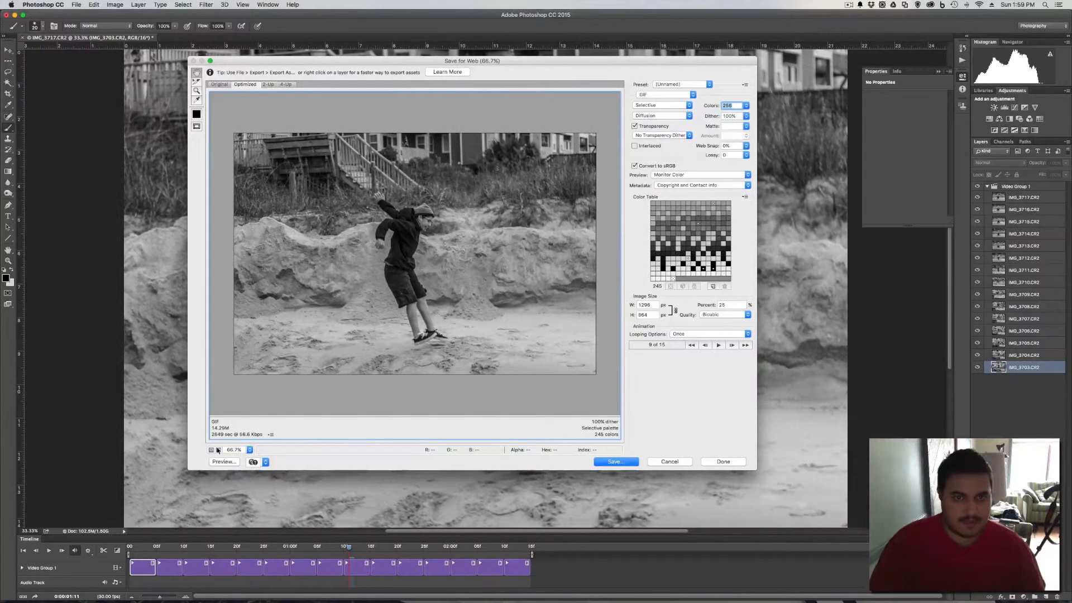
mouse_move(446, 438)
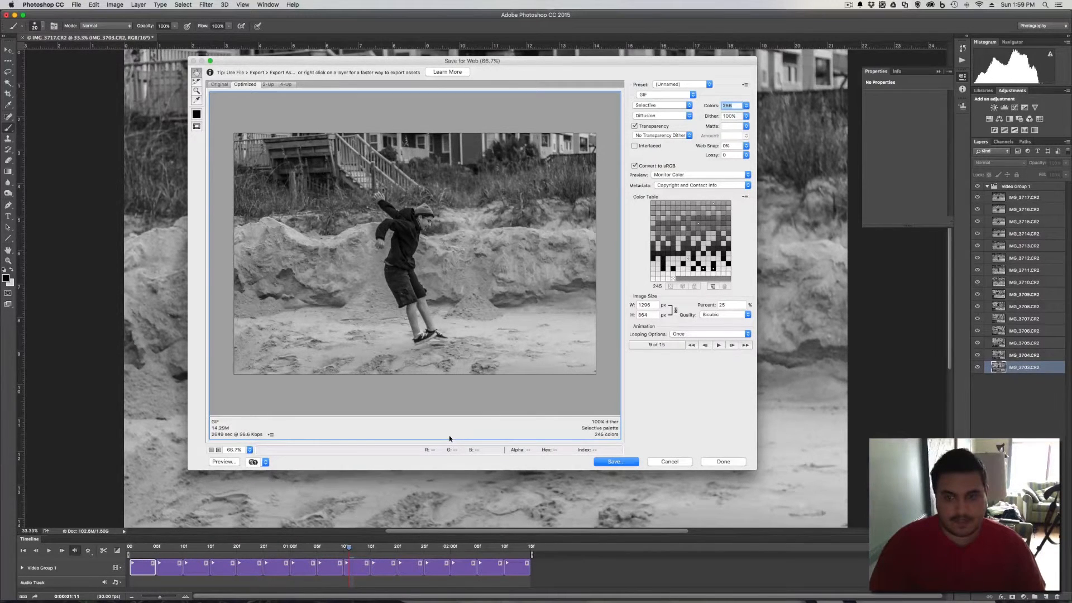
mouse_move(633, 406)
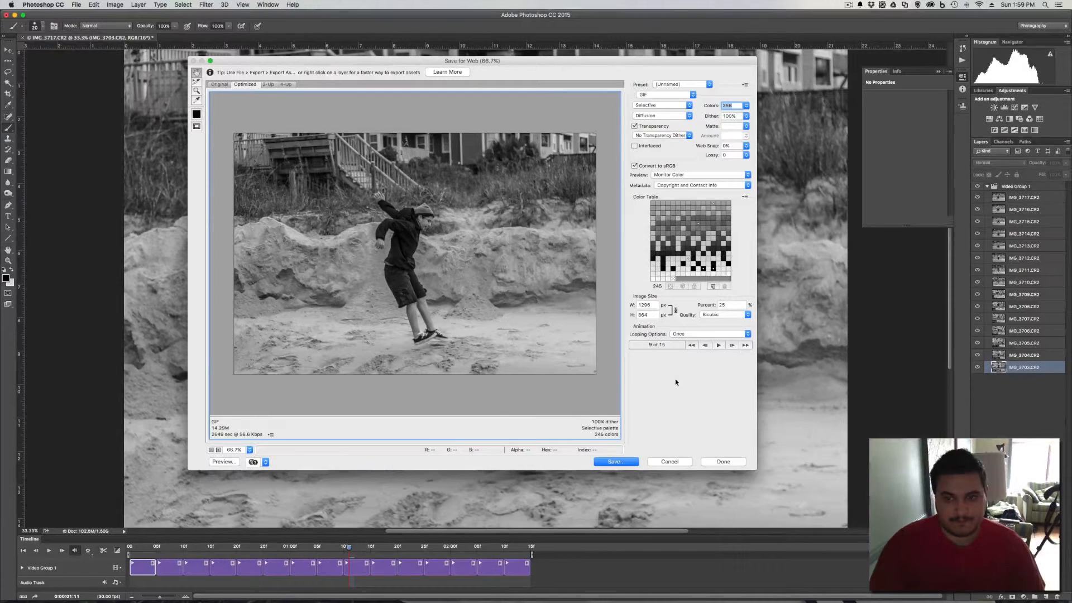
mouse_move(643, 341)
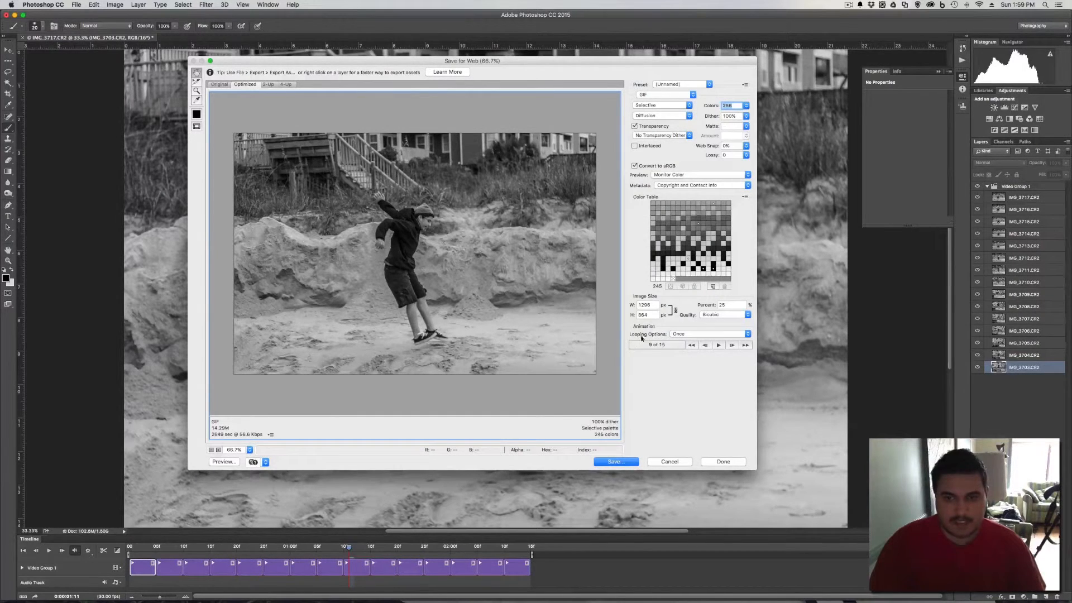
mouse_move(710, 333)
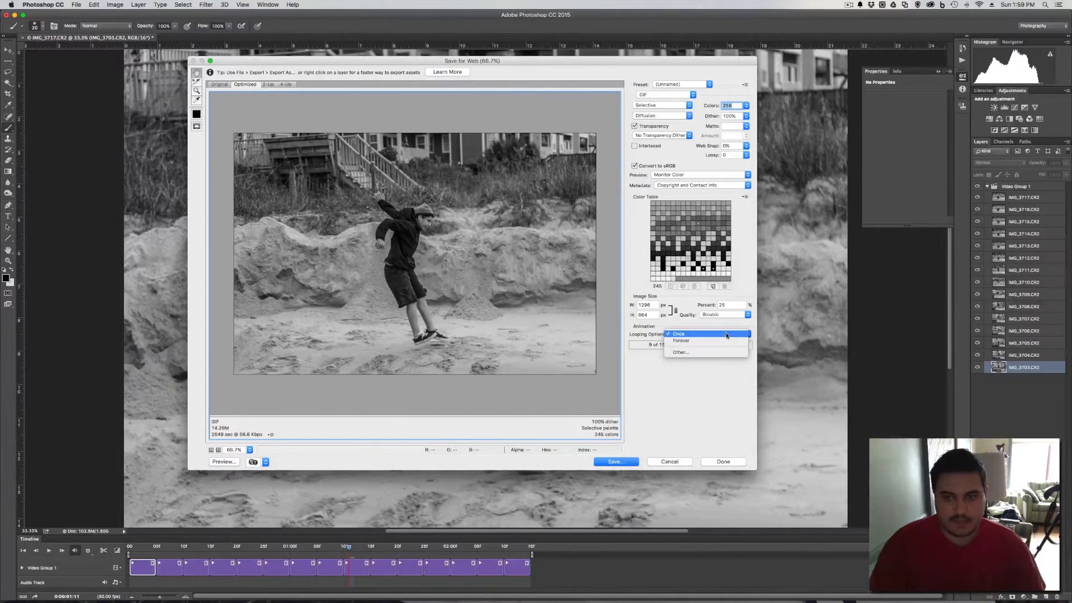
left_click(681, 341)
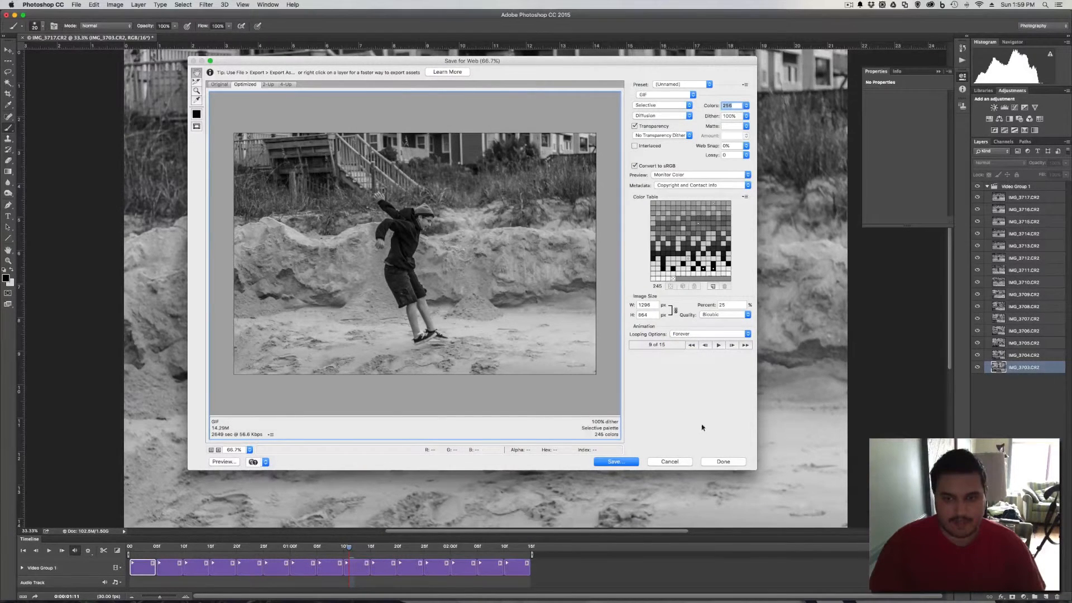
mouse_move(595, 345)
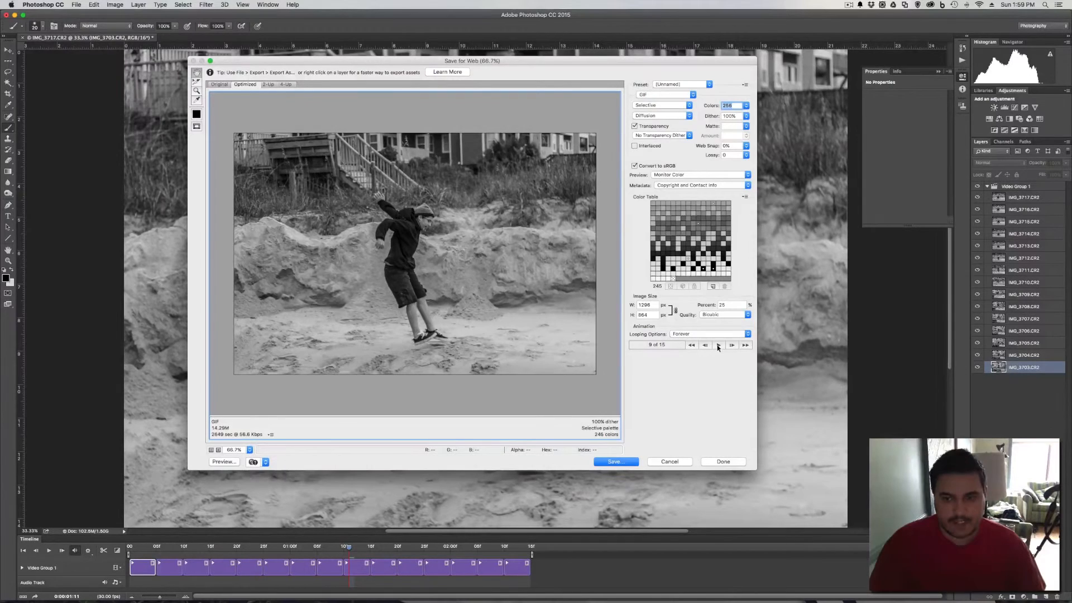
left_click(718, 345)
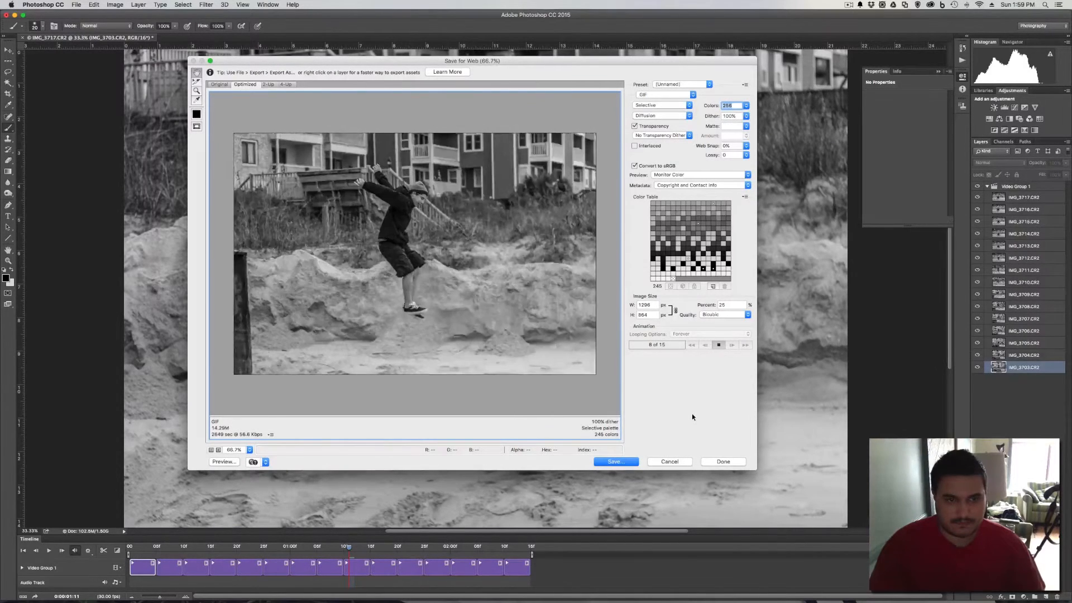
left_click(744, 345)
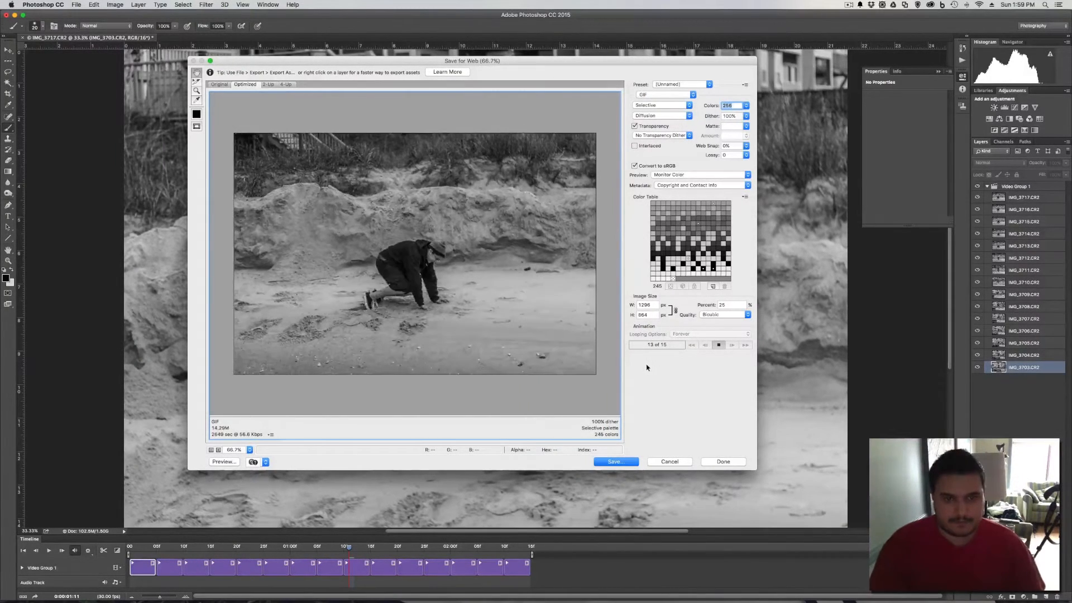
left_click(690, 345)
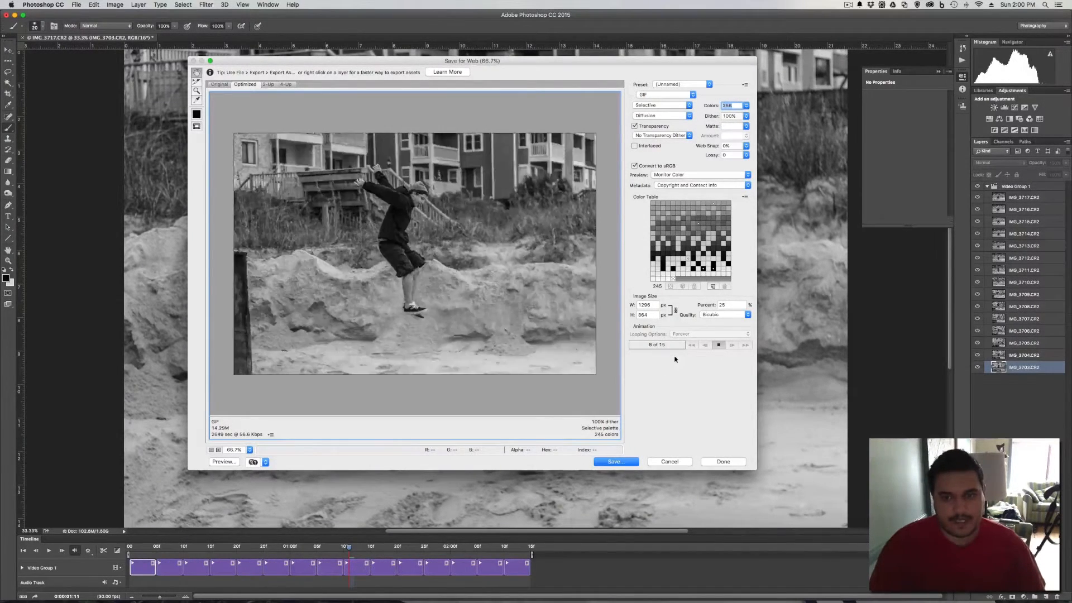
- Shrink the export to 15% (778 × 519, ~5.5 MB), keep Forever looping and replay the preview
left_click(718, 345)
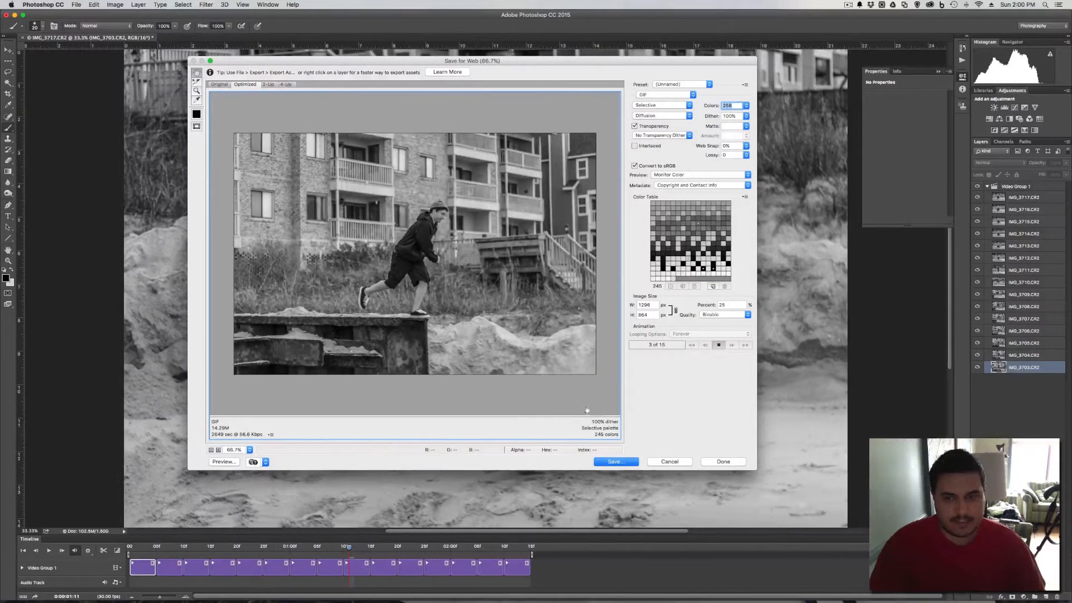
left_click(718, 345)
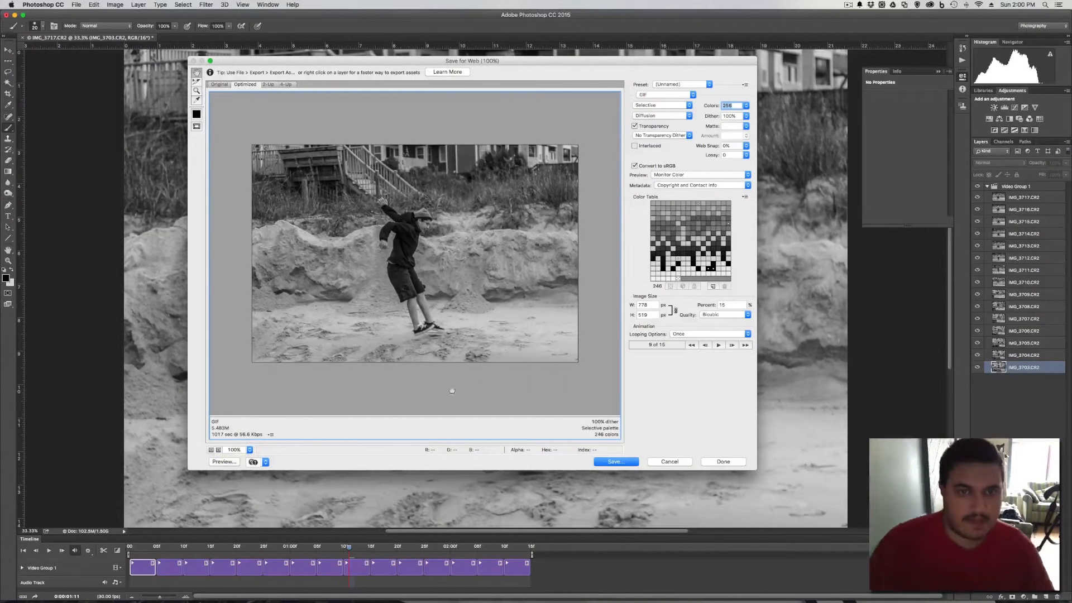
mouse_move(610, 334)
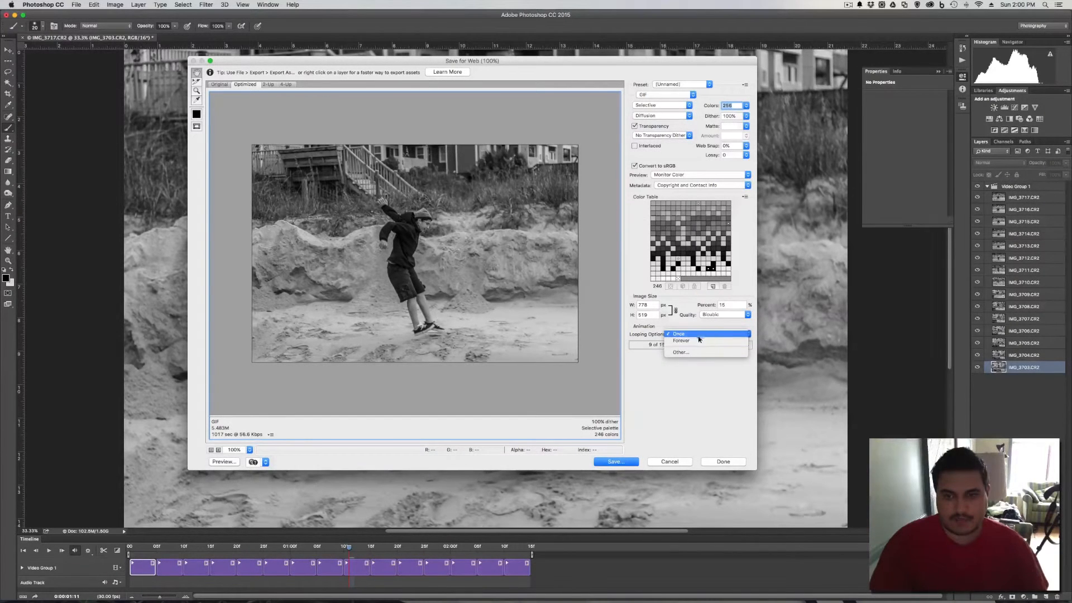
left_click(681, 339)
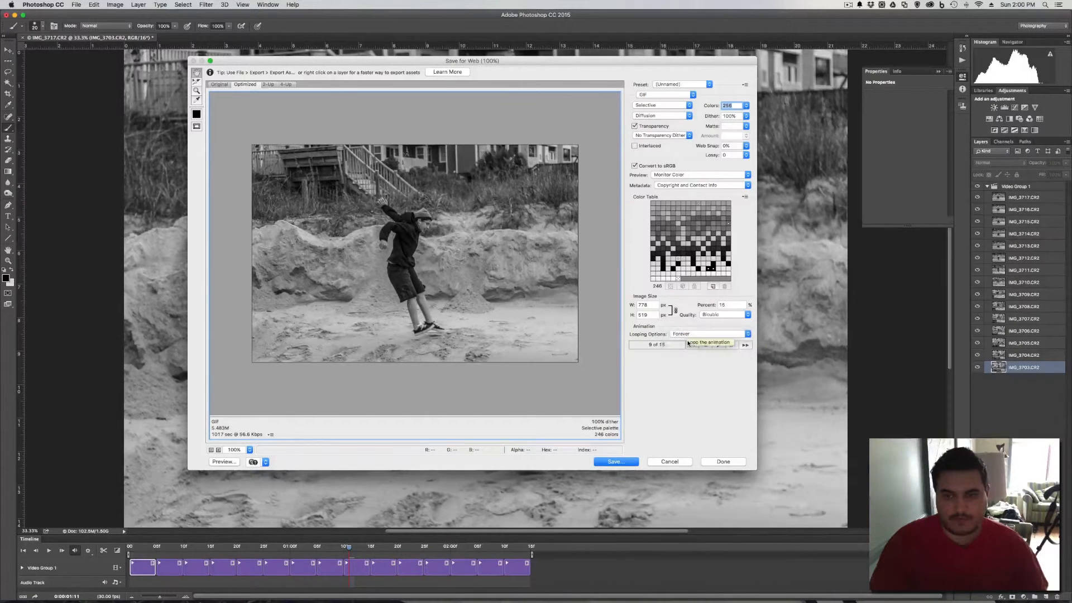
left_click(717, 345)
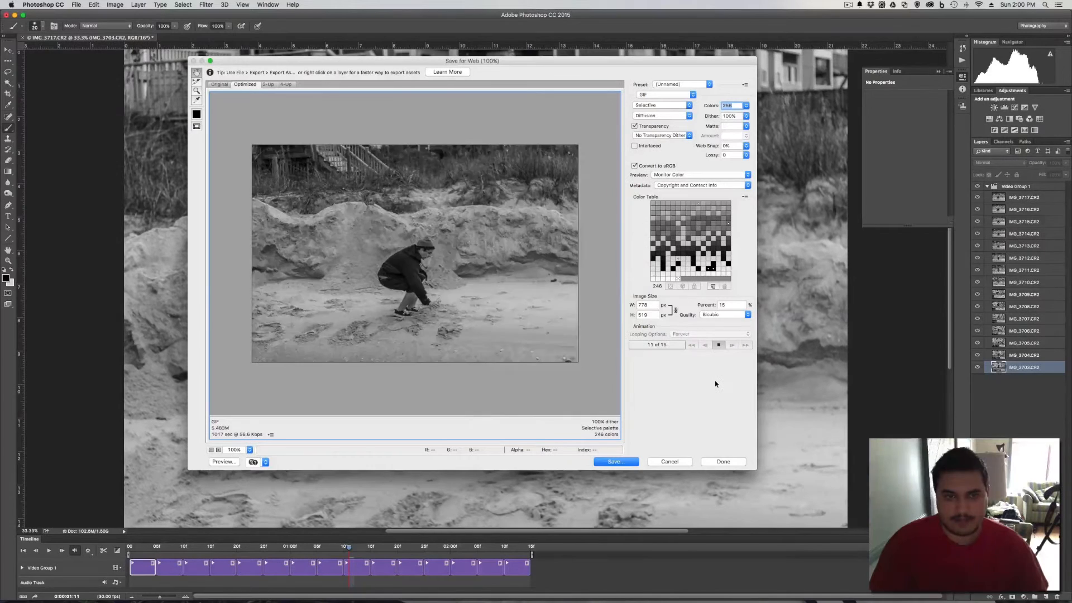
left_click(744, 345)
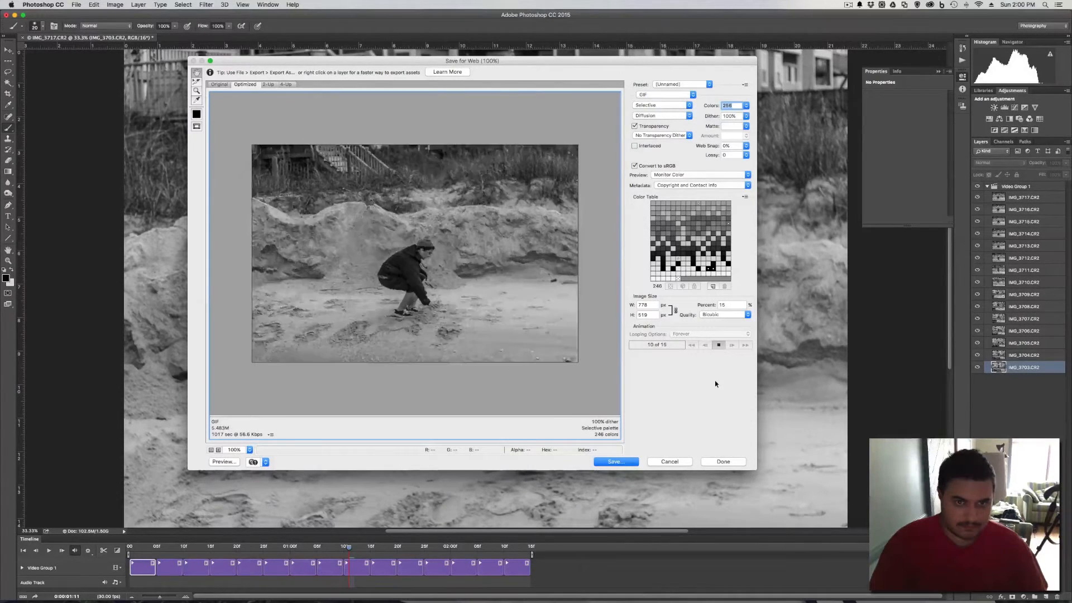
left_click(690, 345)
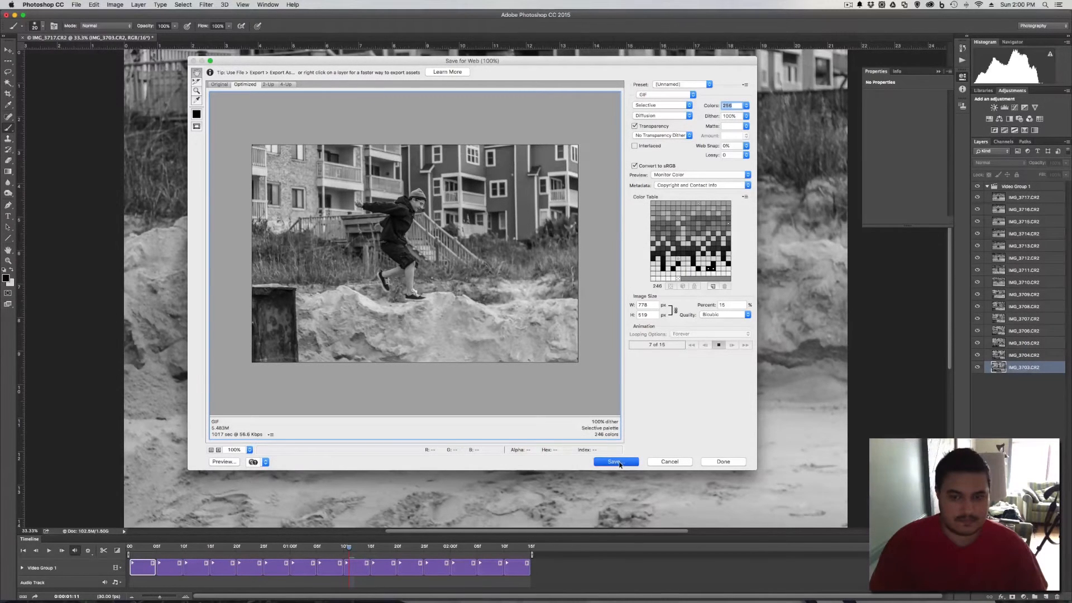
mouse_move(634, 435)
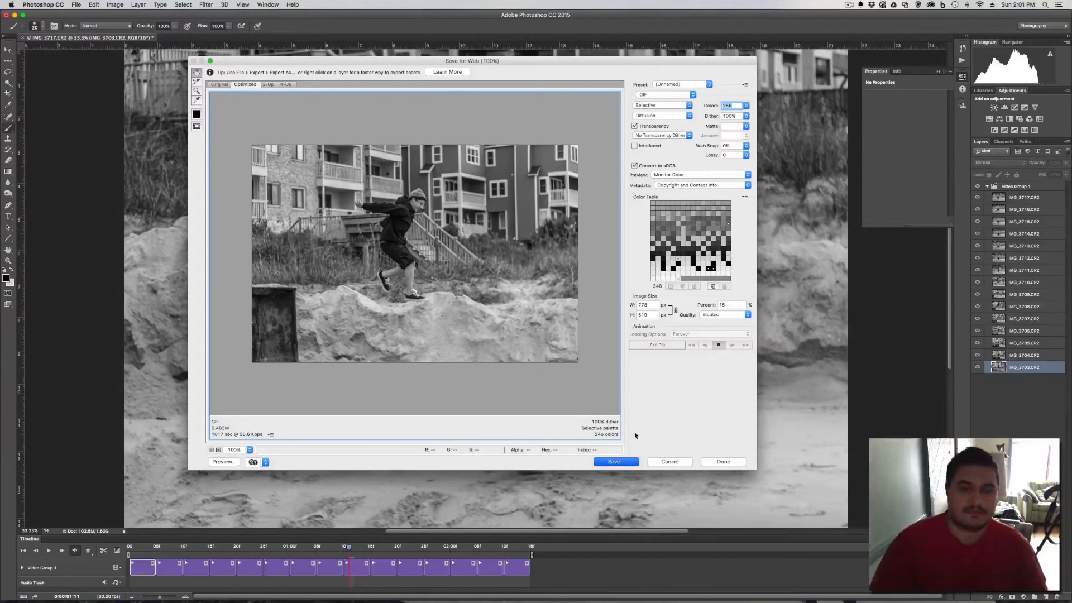
- Save the optimized GIF to the Desktop and view it playing in Chrome
left_click(614, 461)
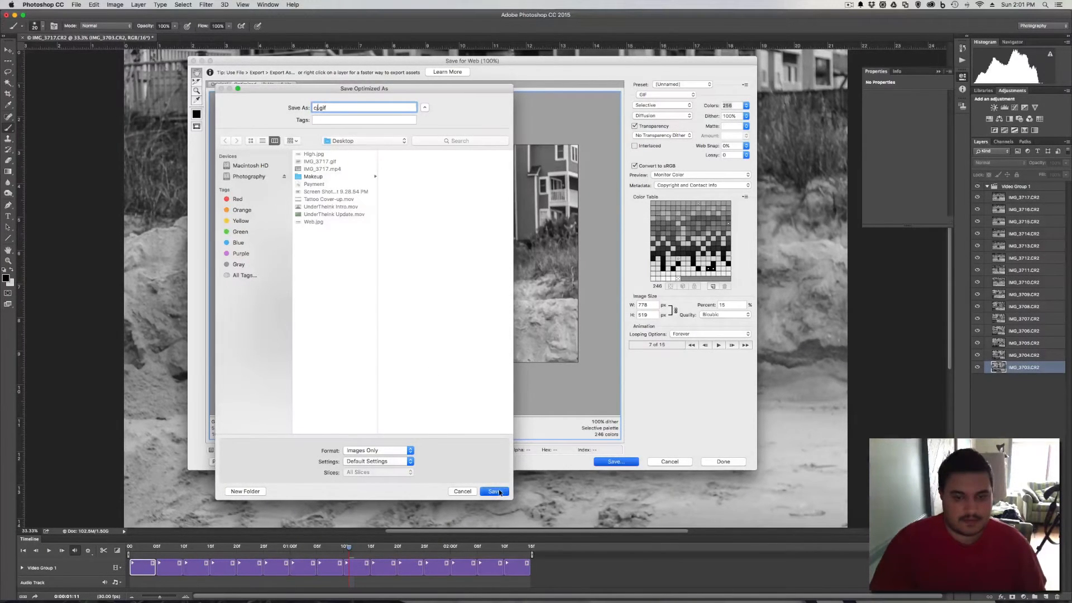
left_click(493, 492)
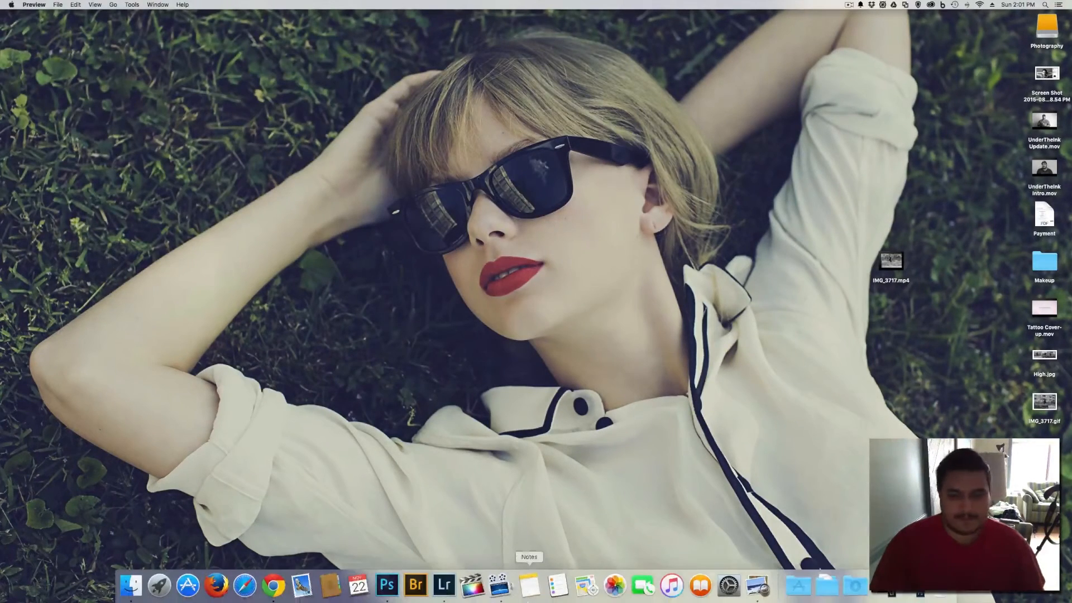
left_click(272, 584)
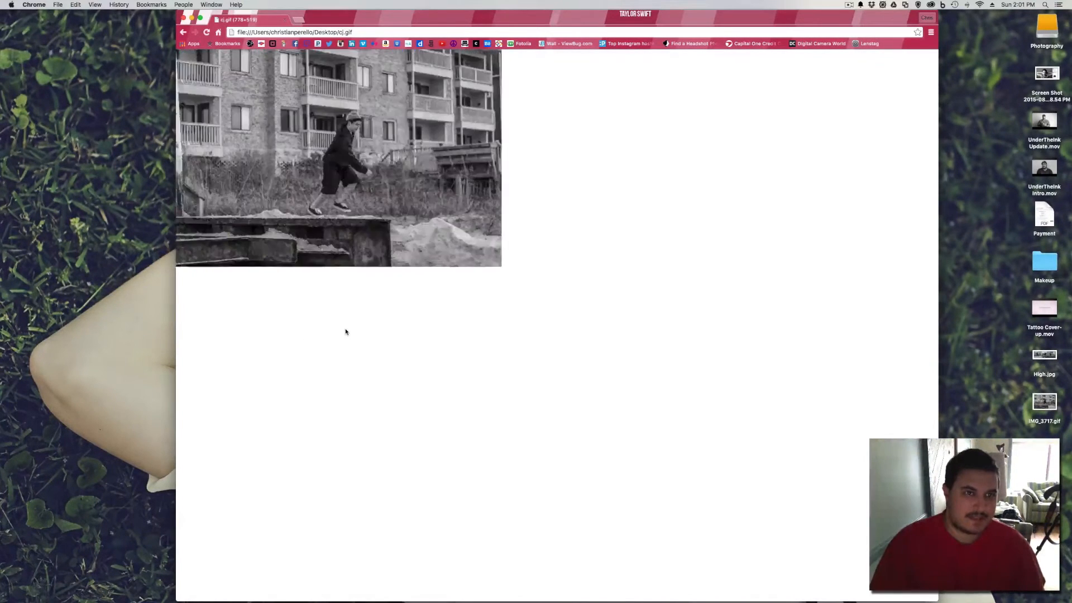
- Close the Chrome window showing the looping GIF
left_click(926, 16)
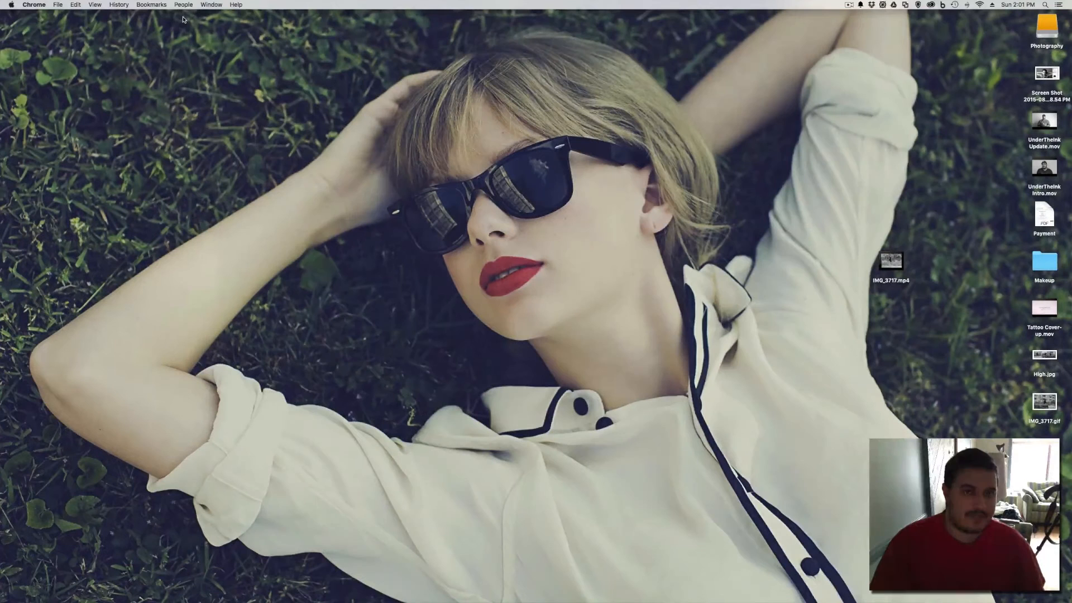
mouse_move(391, 238)
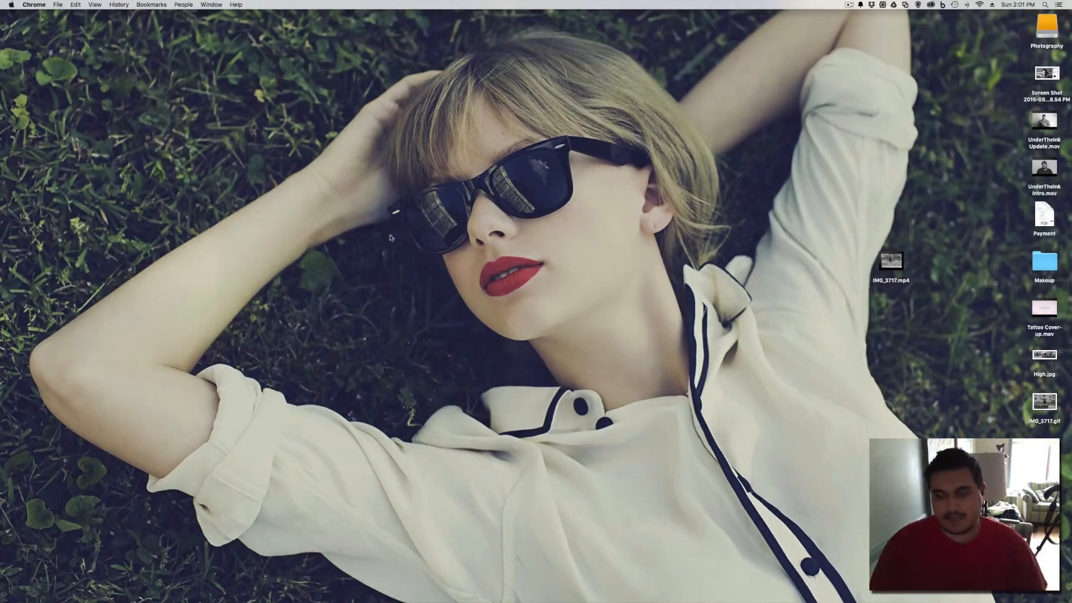
mouse_move(421, 256)
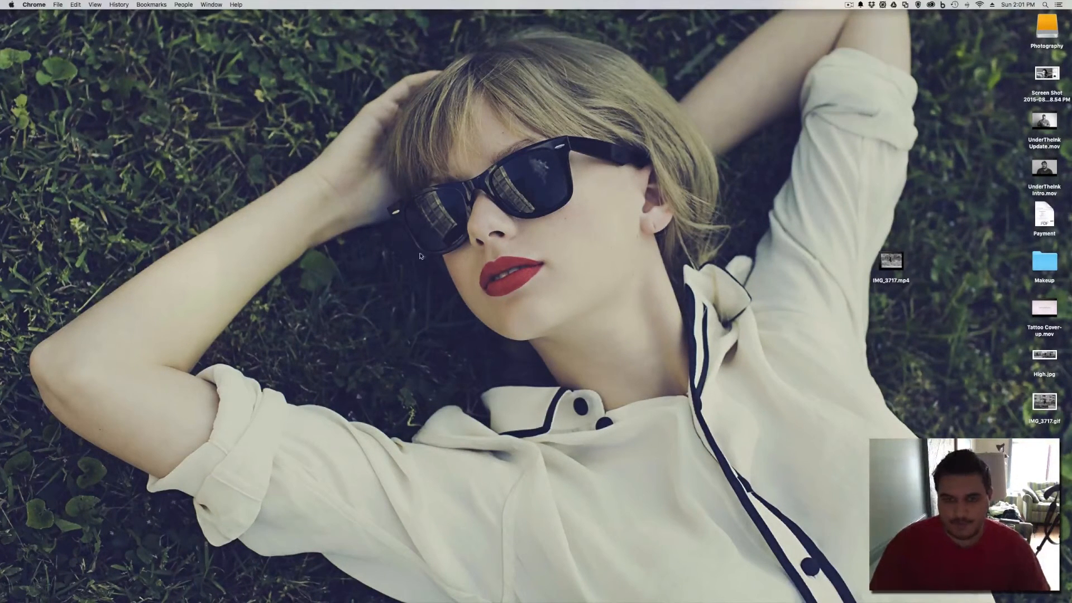
mouse_move(681, 422)
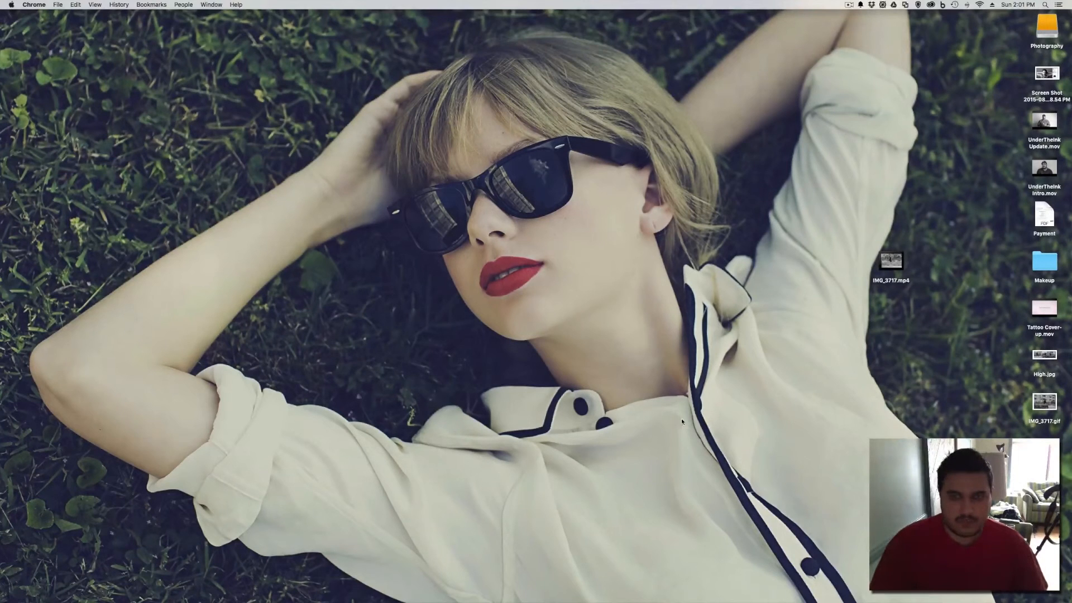
mouse_move(752, 451)
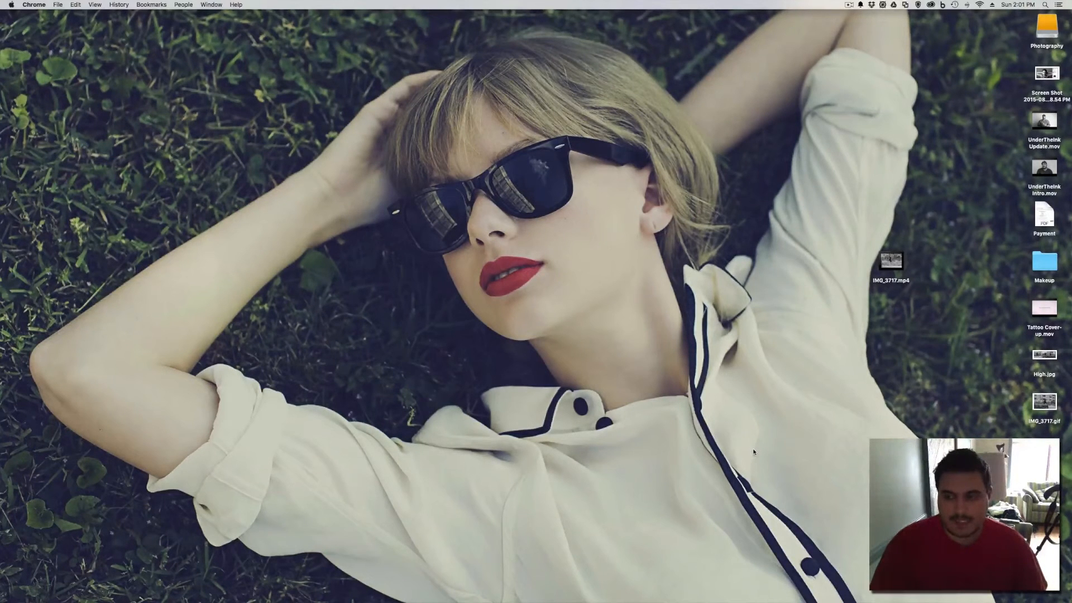
mouse_move(764, 410)
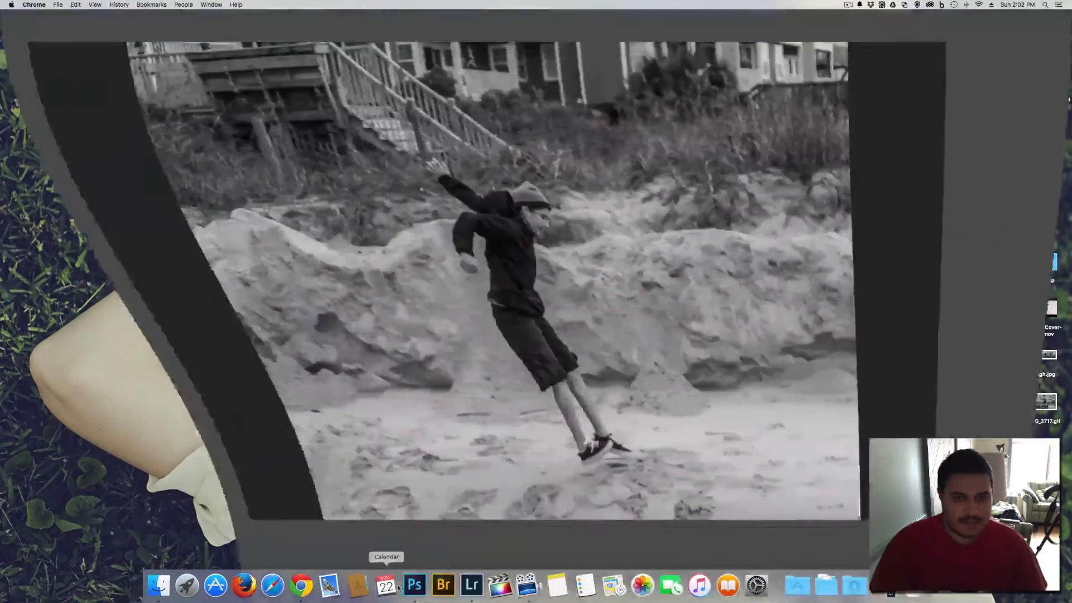
- Bring the Photoshop jump document with its timeline back to the front
left_click(414, 584)
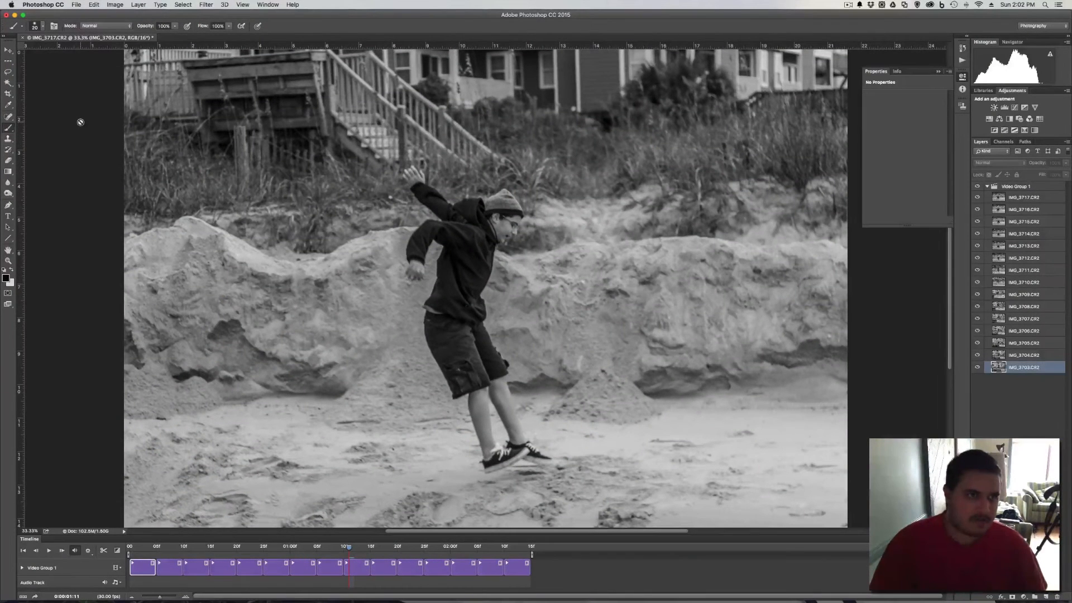